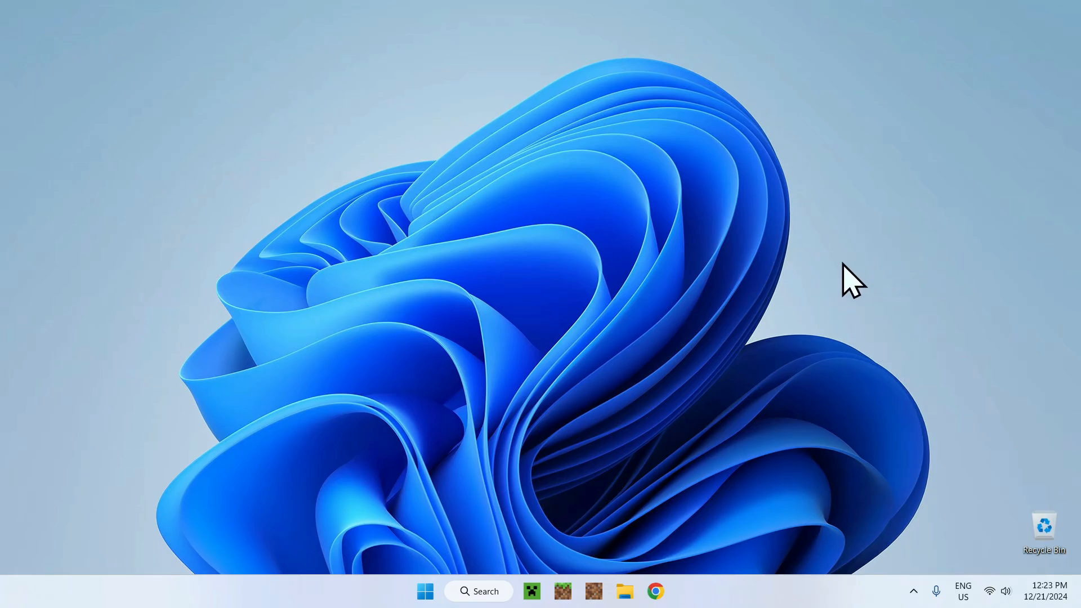
mouse_move(640, 468)
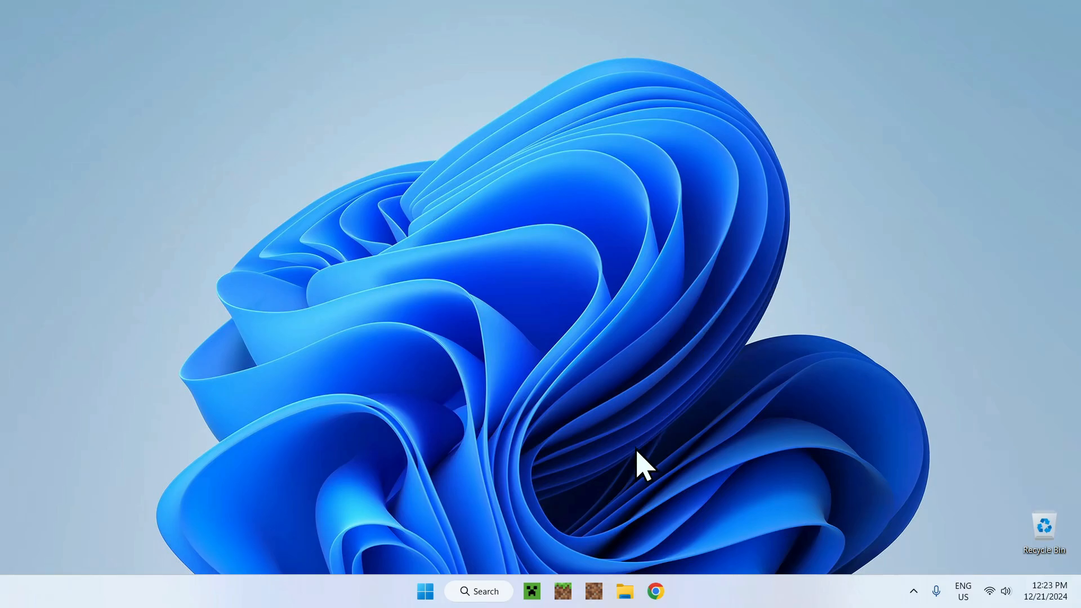
Launch Google Chrome from the taskbar onto a new Google tab.
click(653, 591)
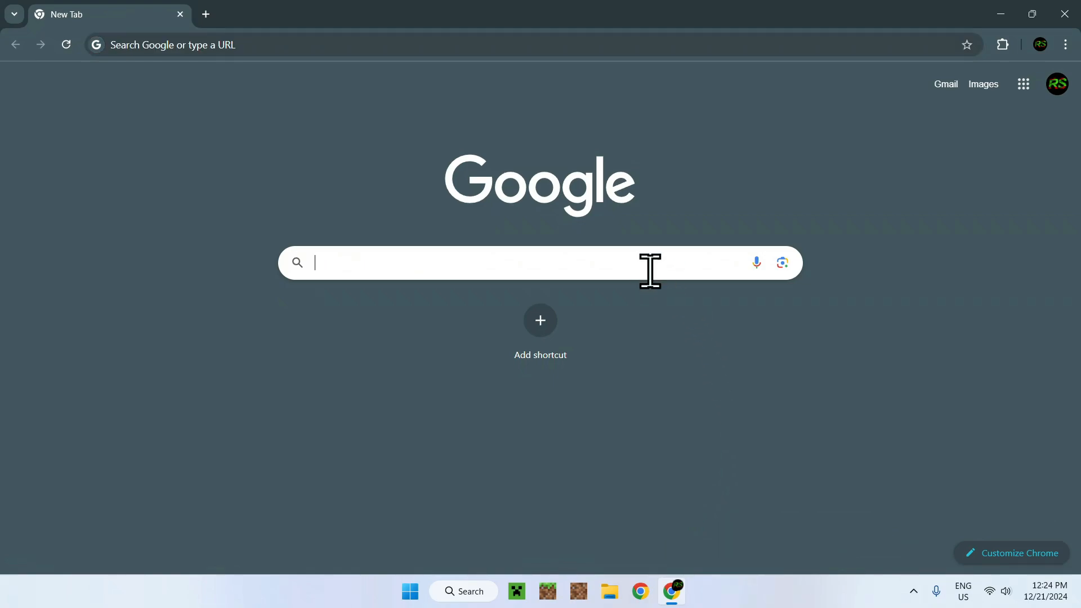
Search Google for Modrinth and follow the top result to the Modrinth homepage.
text(Modrinth)
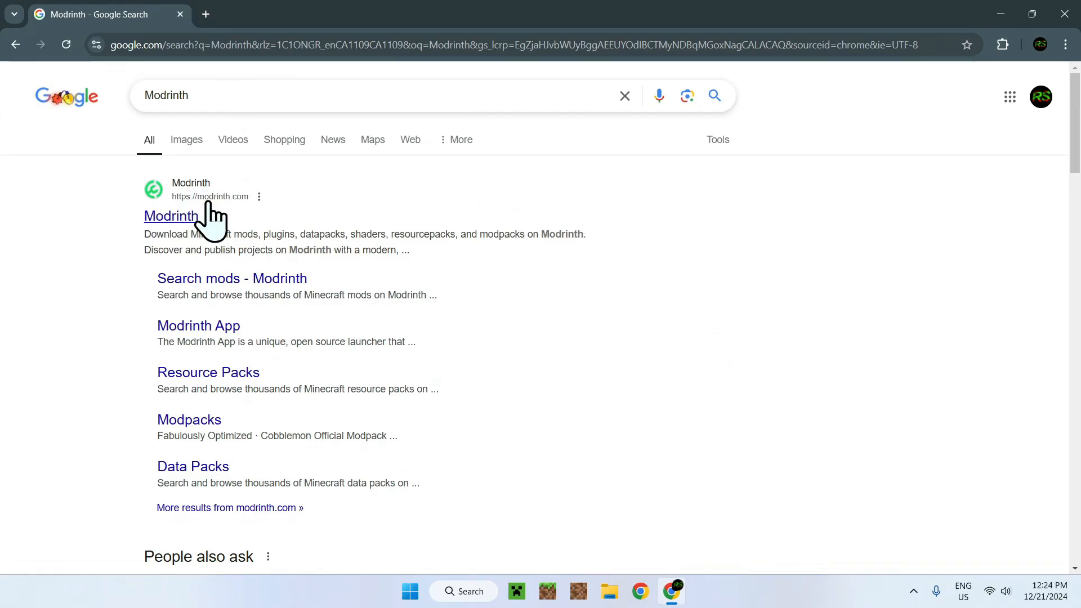
click(170, 216)
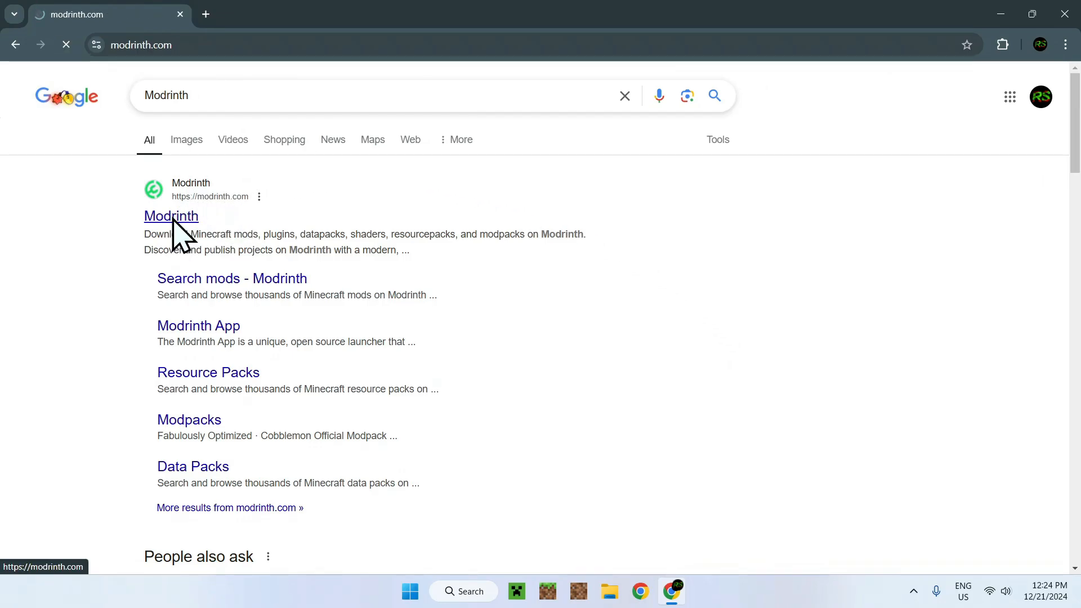
click(170, 216)
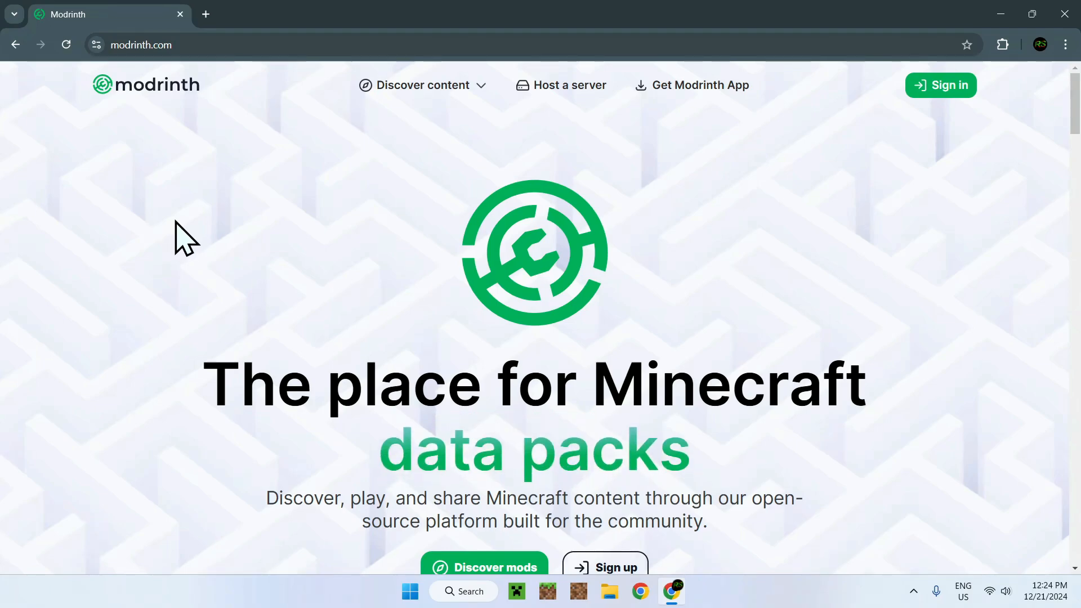
Browse Modrinth's Mods catalogue and search it for Exposure.
click(421, 85)
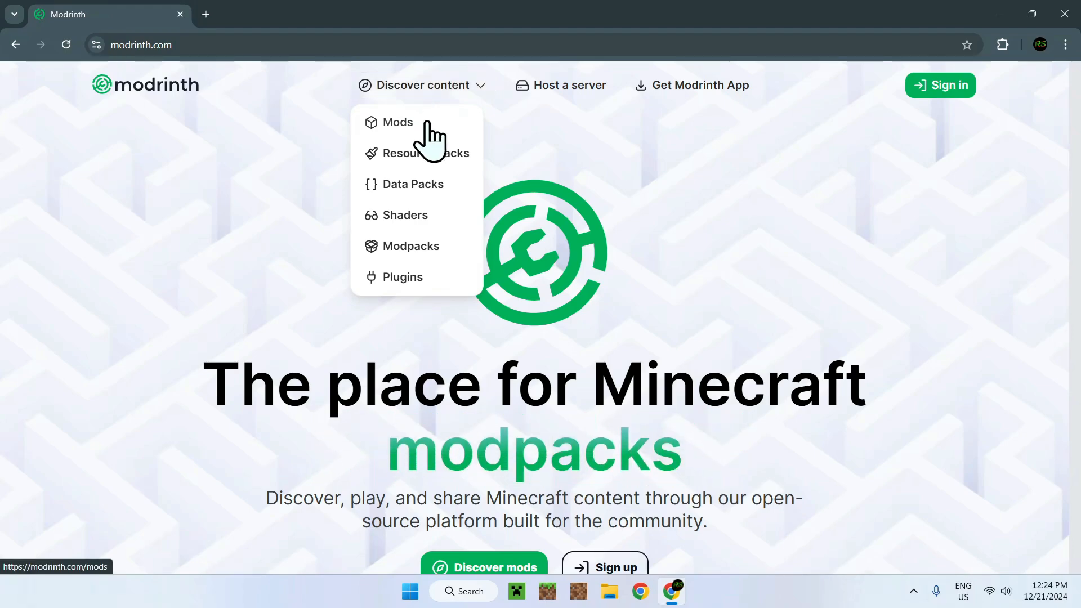
click(396, 122)
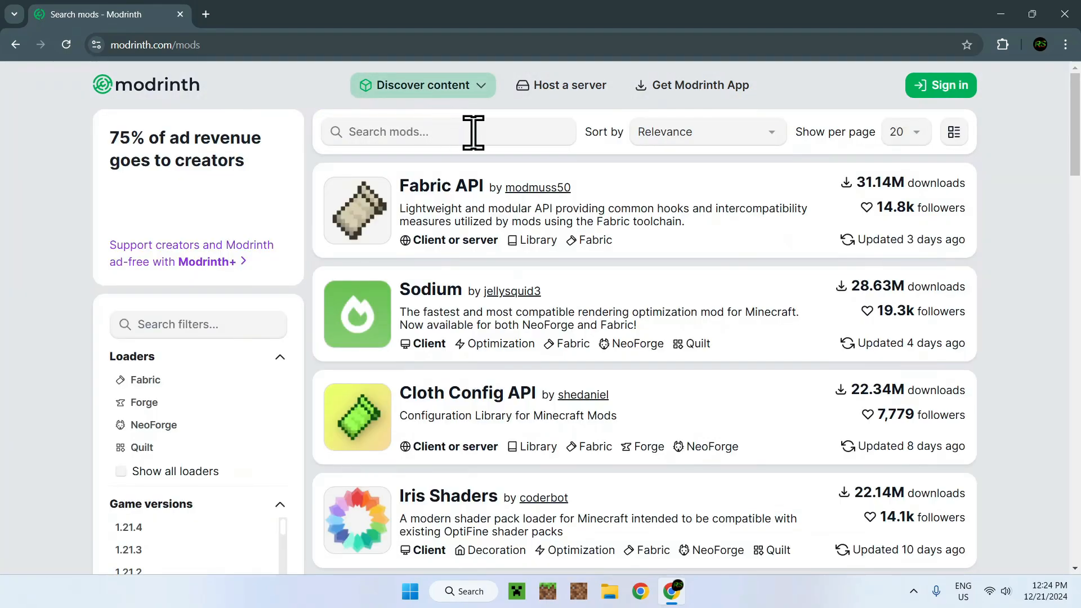
click(448, 132)
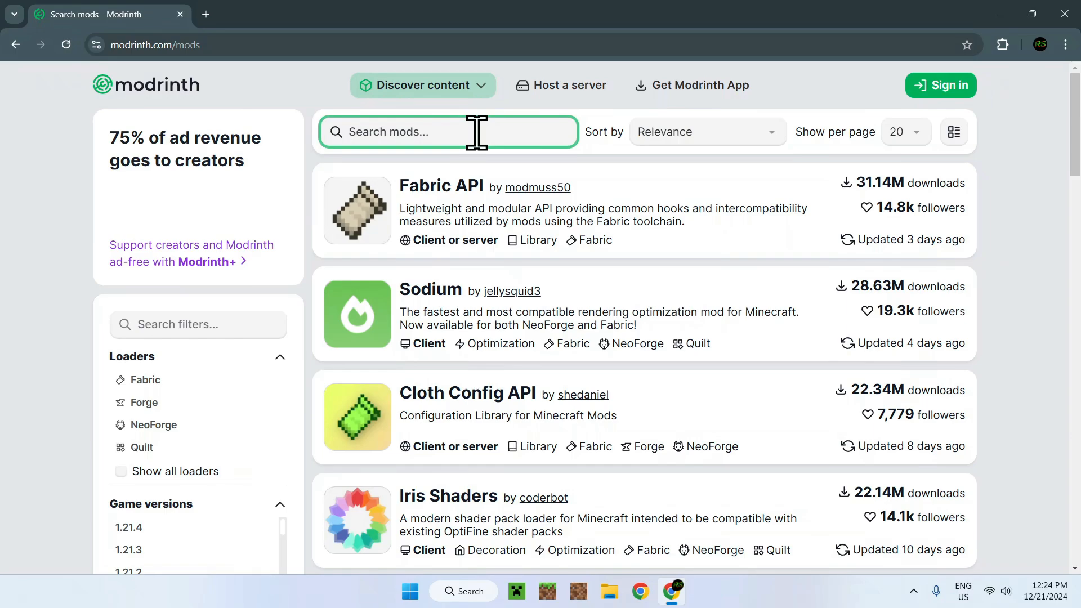
text(Exposure)
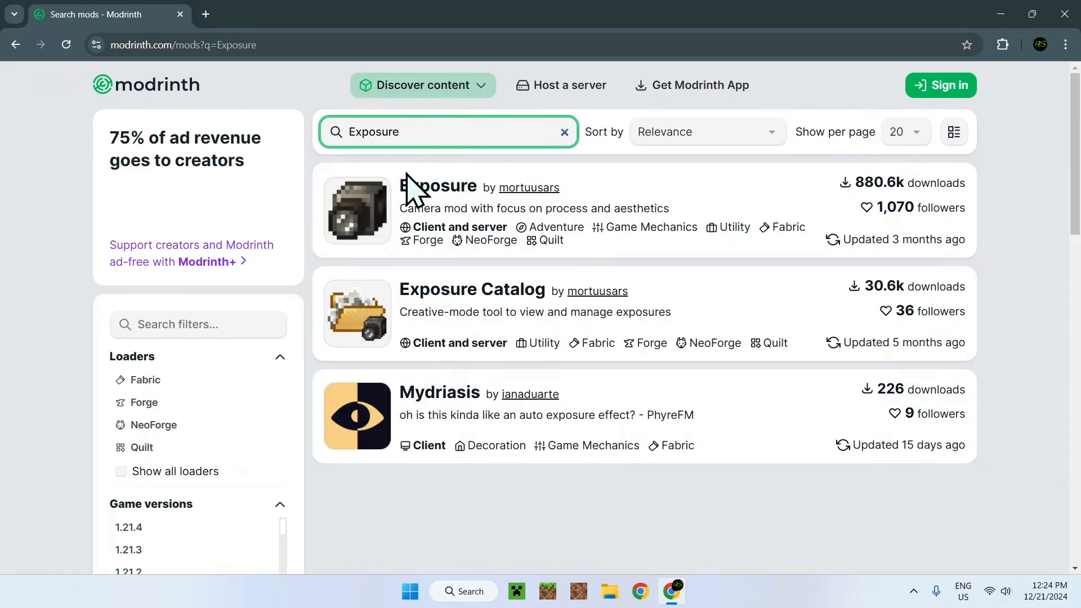
Go into the Exposure mod's project page and look over its description.
click(437, 186)
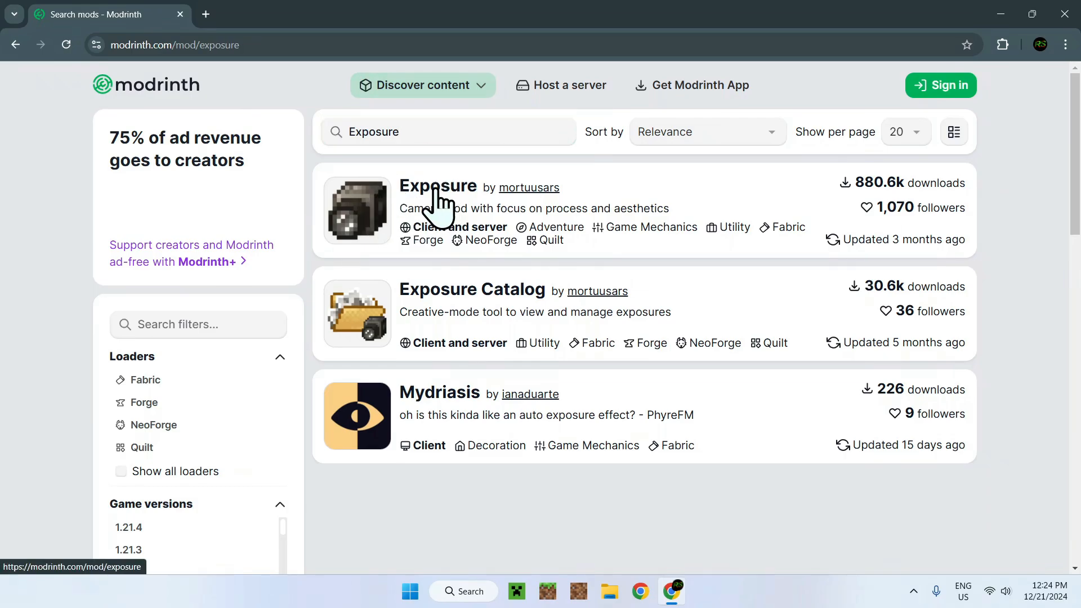
click(437, 186)
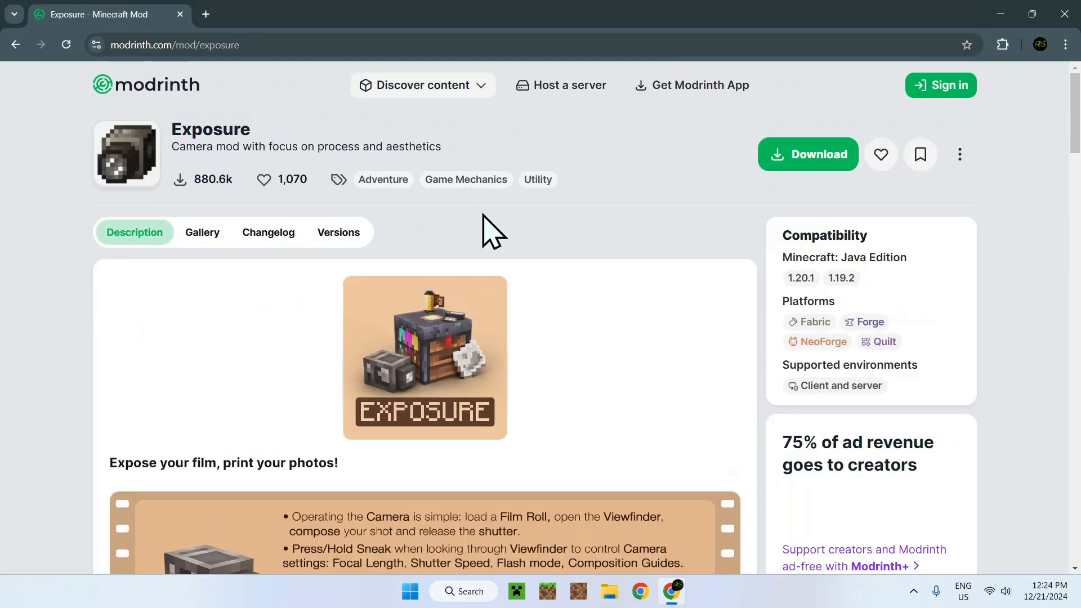
scroll(down, 3)
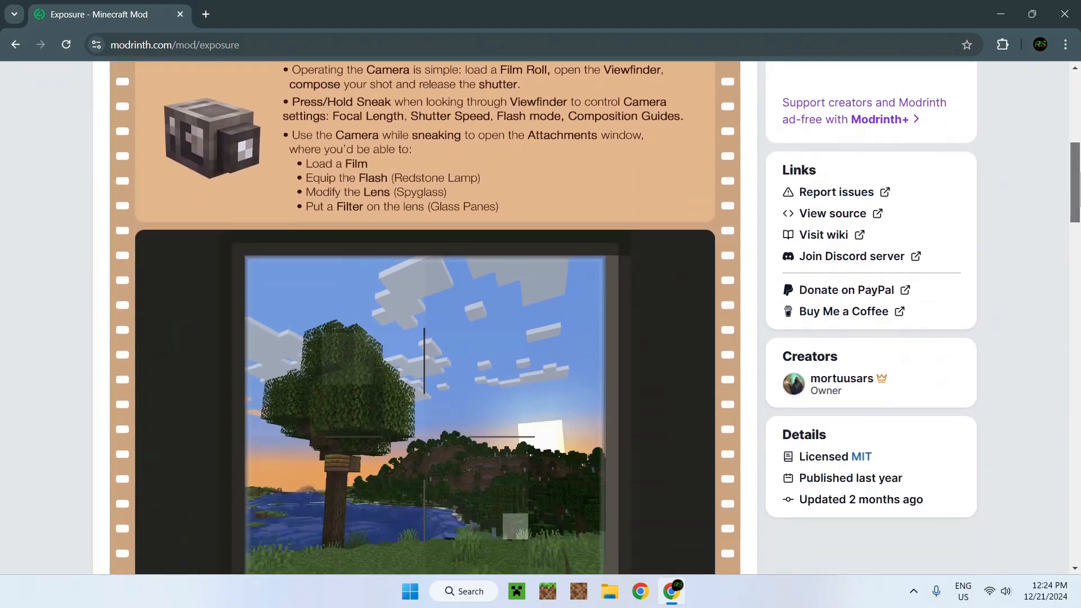
scroll(down, 3)
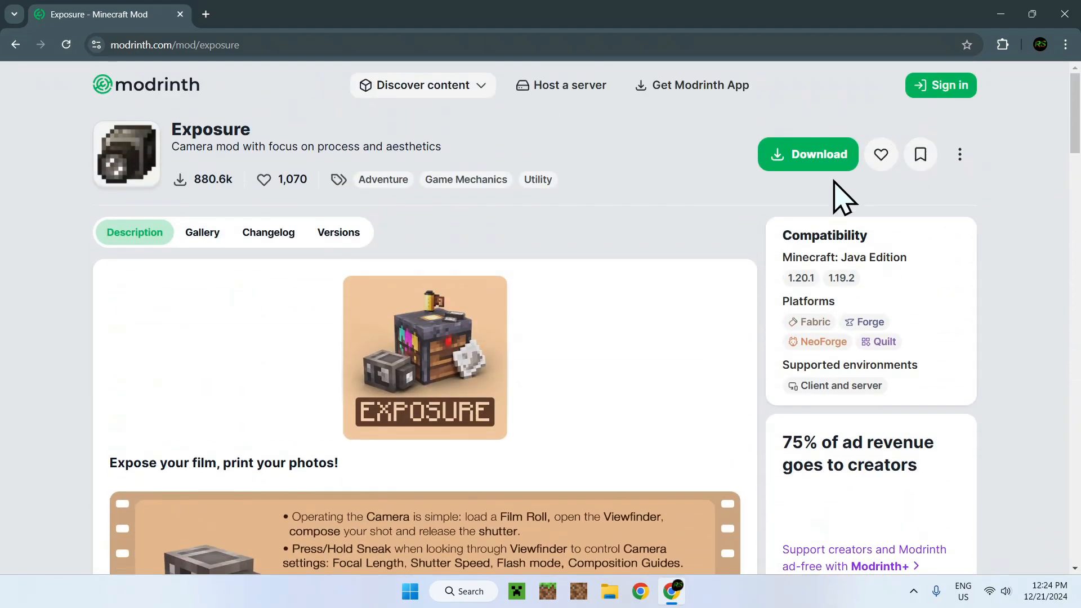
mouse_move(648, 238)
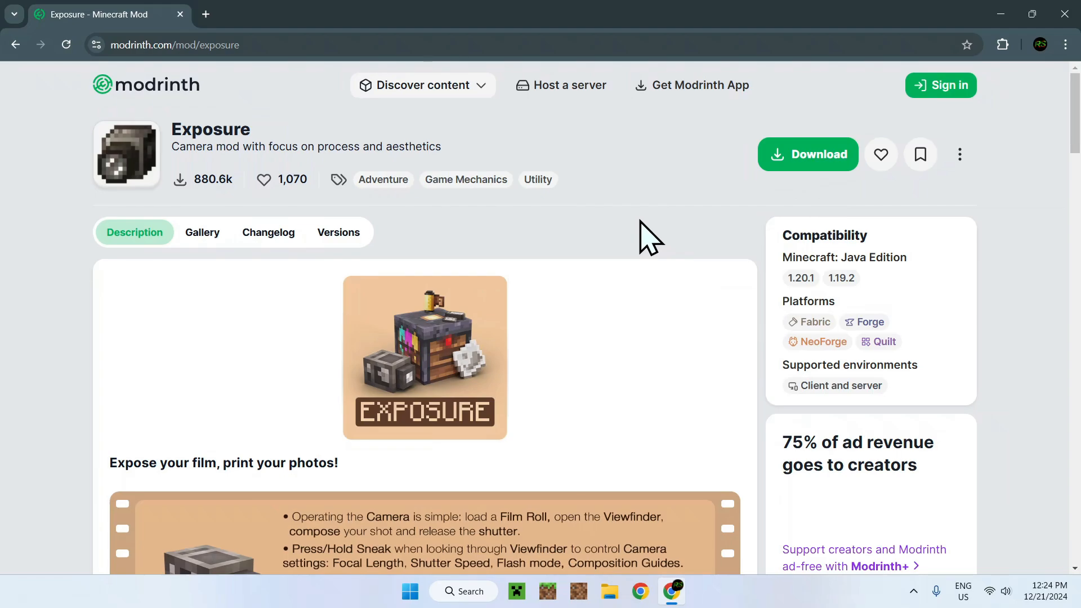
From Exposure's Versions list, download the 1.7.7 Fabric/Quilt release for 1.20.1.
click(338, 232)
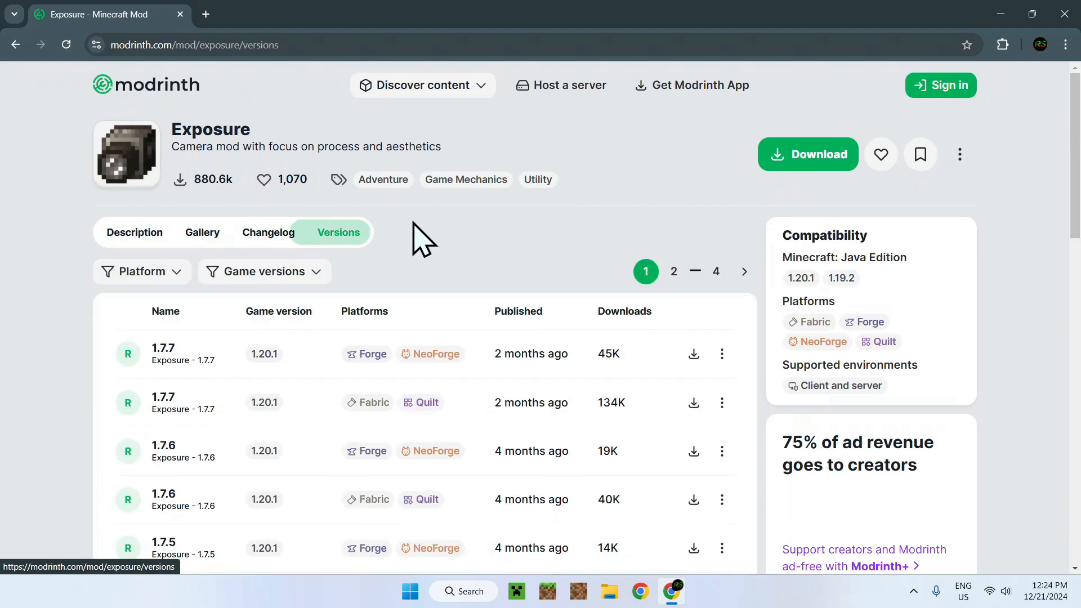
mouse_move(471, 238)
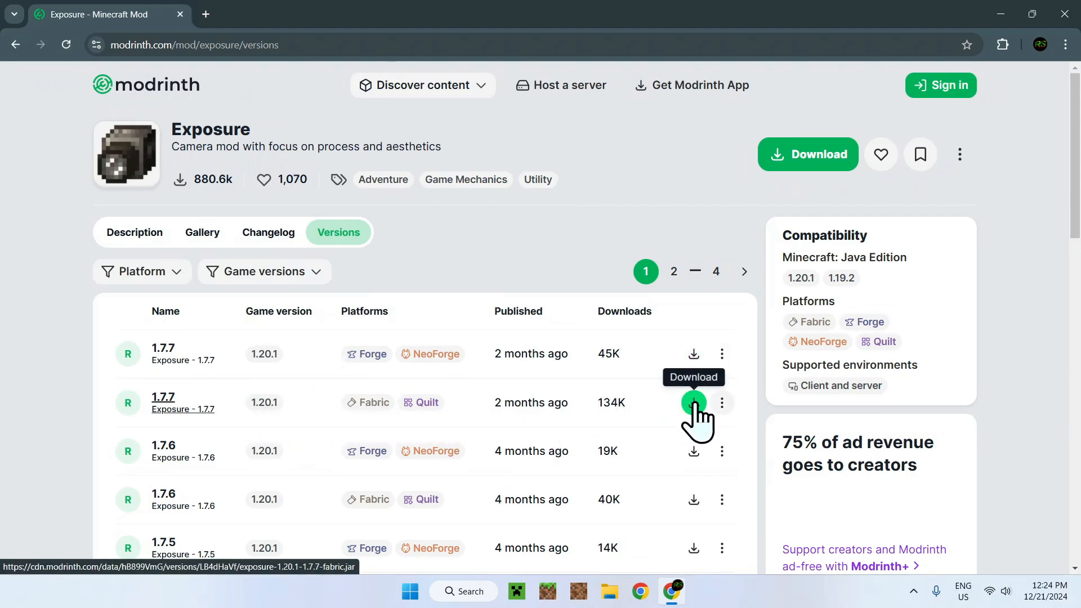
click(693, 402)
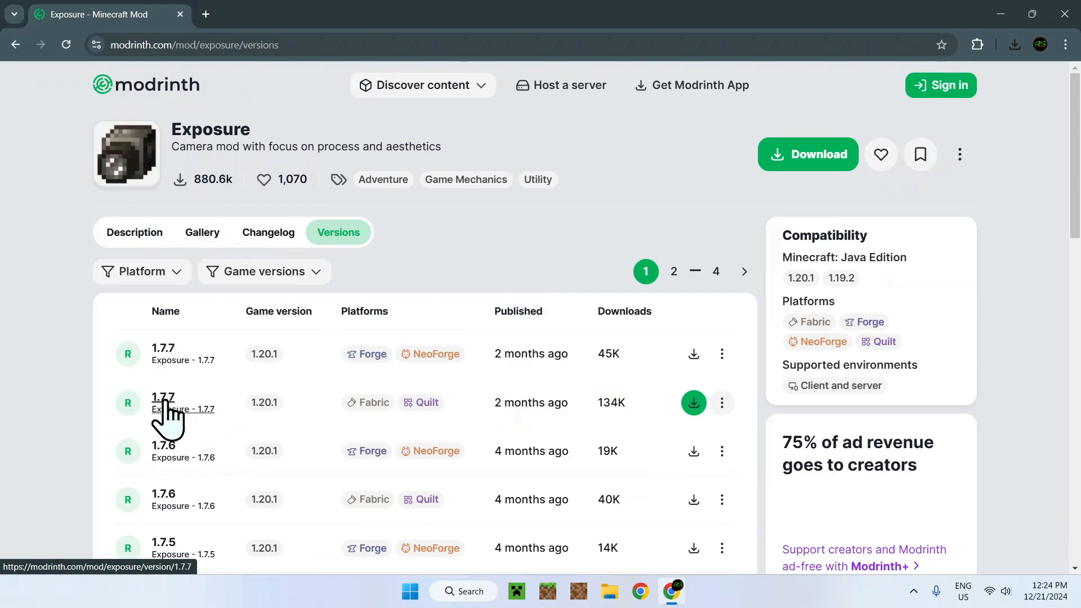
View the Exposure 1.7.7 Fabric version details down to its Dependencies section.
click(162, 396)
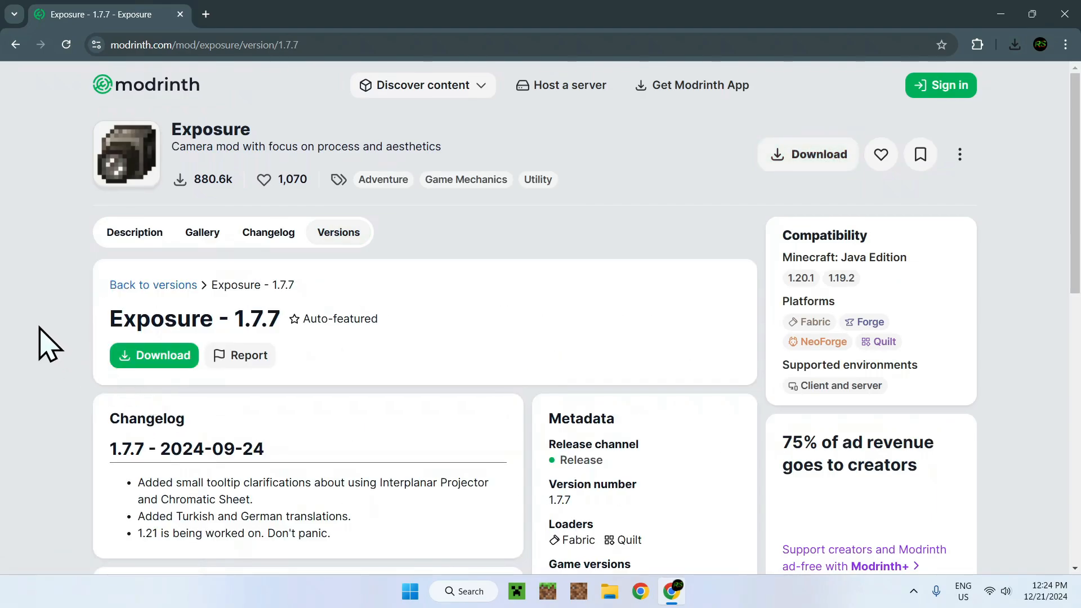
scroll(down, 3)
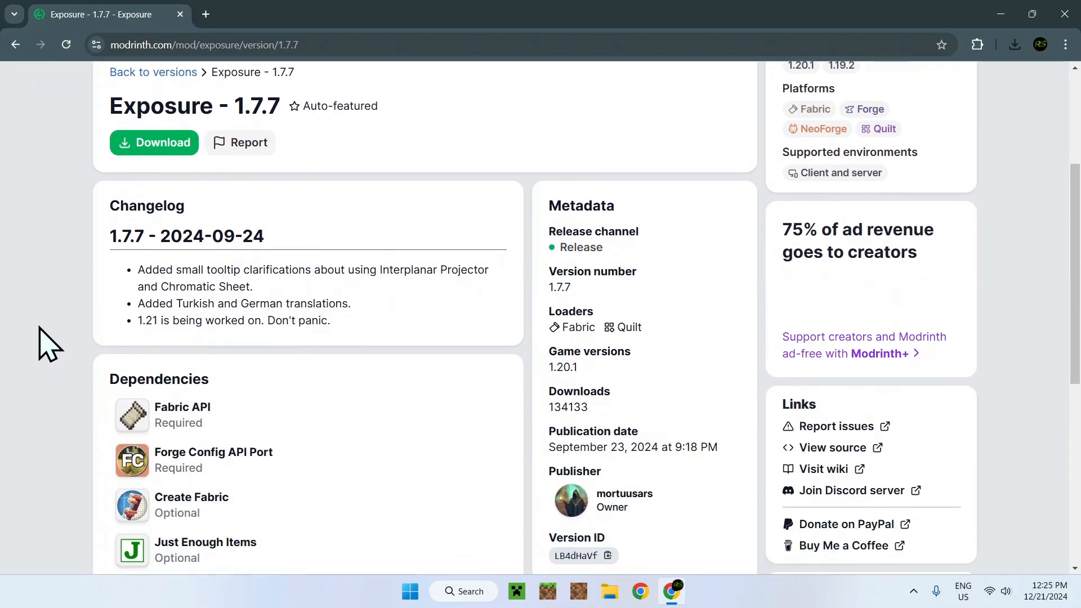
scroll(down, 3)
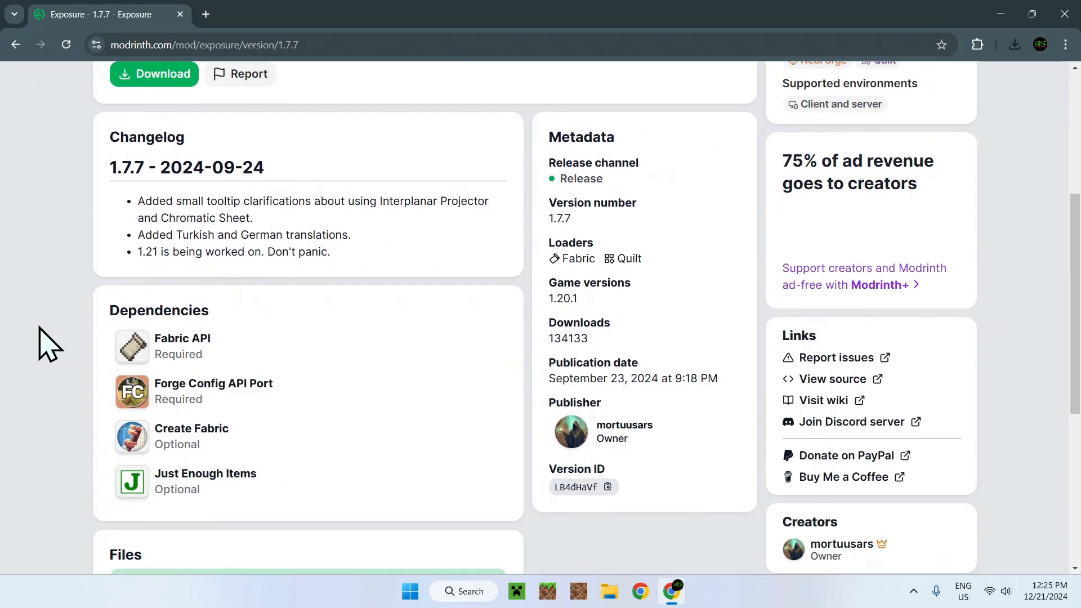
mouse_move(107, 410)
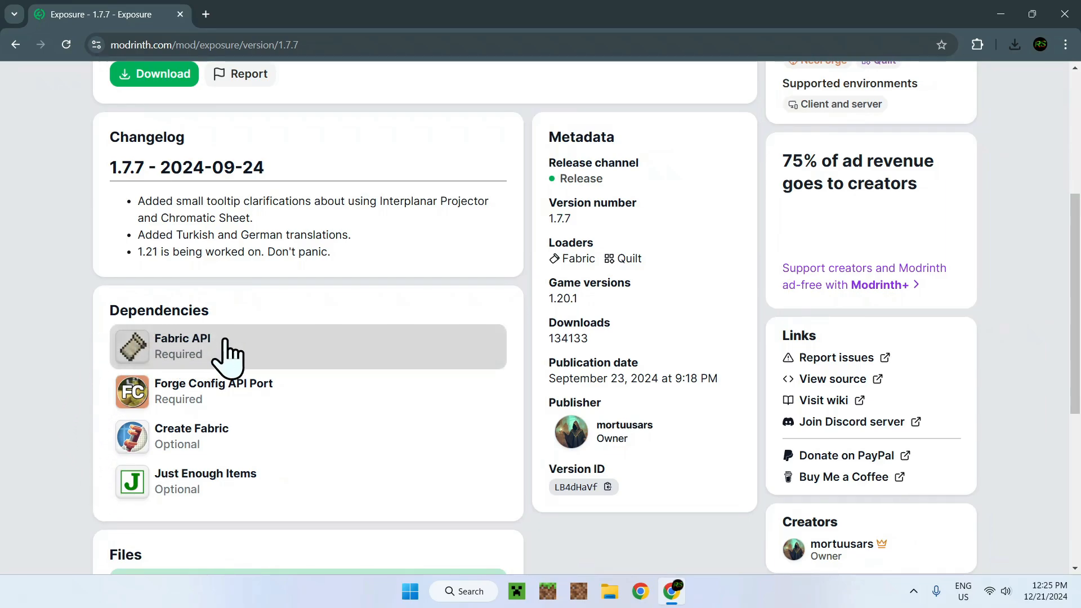
mouse_move(241, 357)
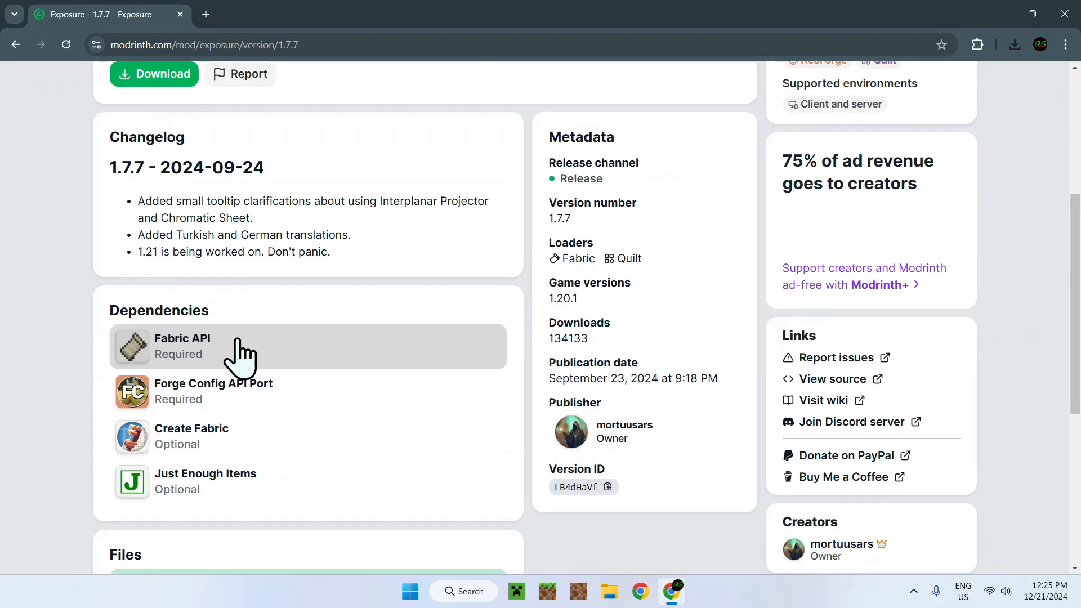
Go to the Fabric API dependency's Versions list filtered to Minecraft 1.20.1.
click(182, 339)
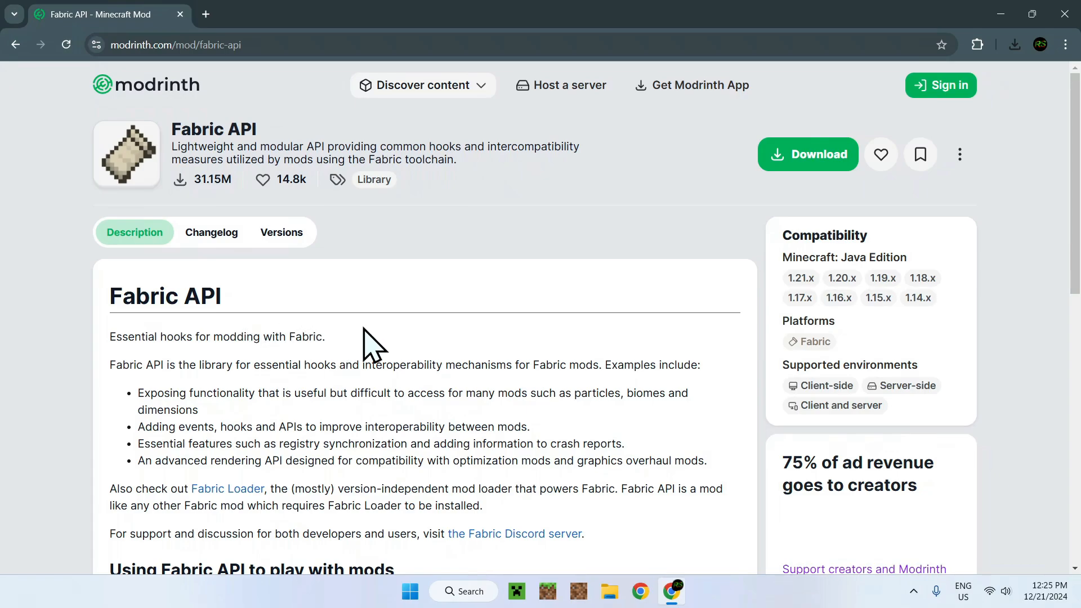
click(281, 232)
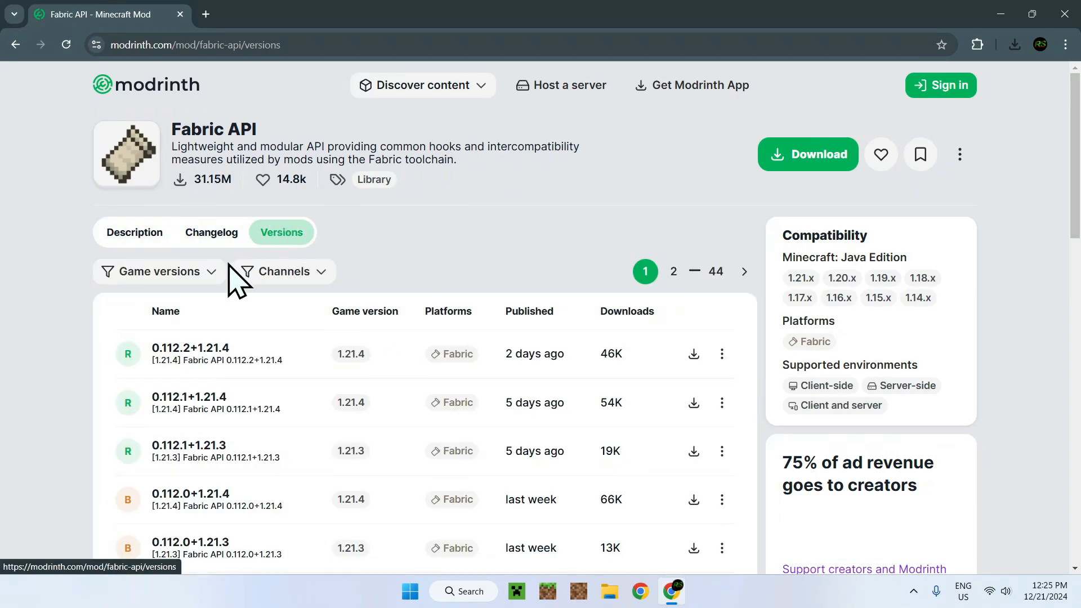
mouse_move(200, 289)
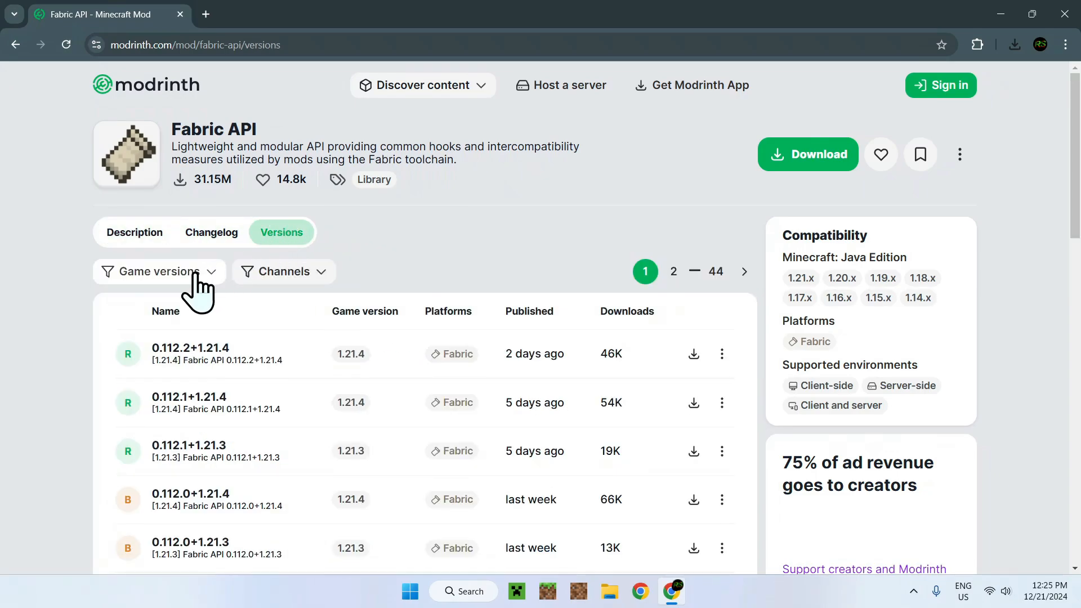
click(157, 271)
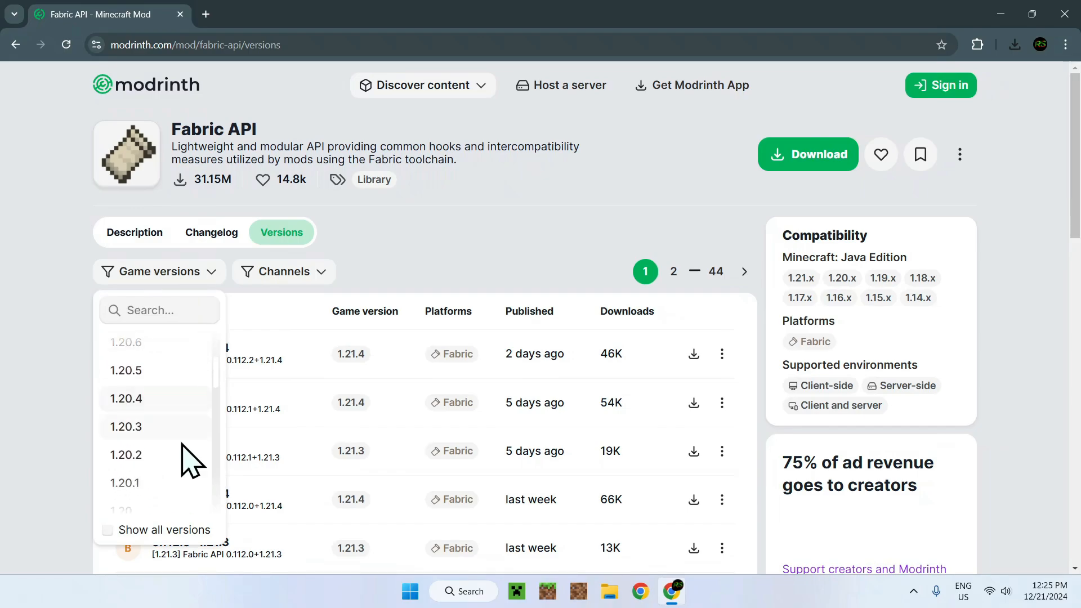
click(125, 482)
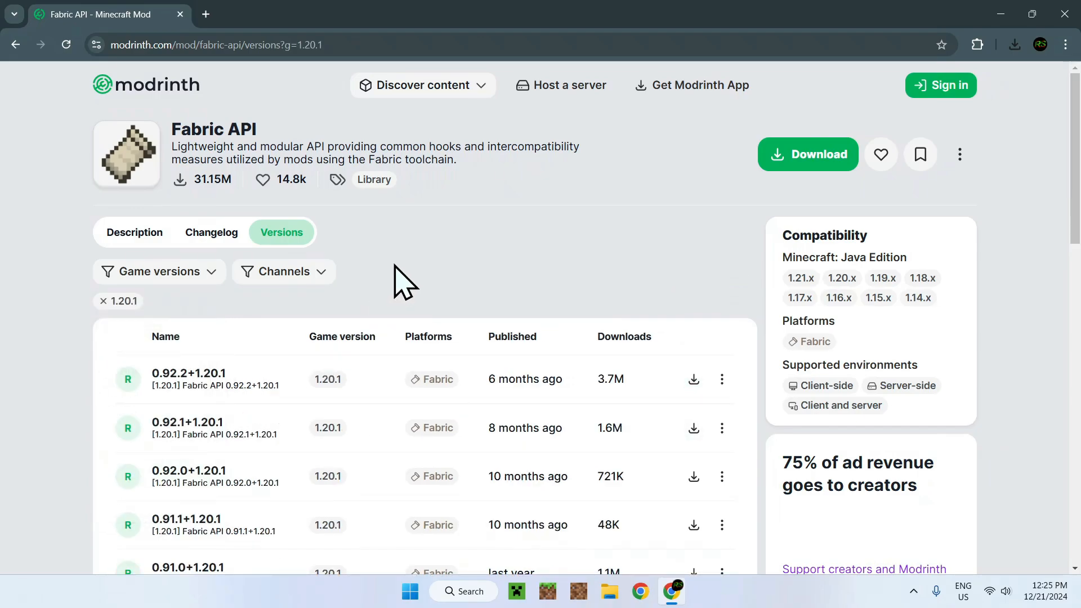
mouse_move(491, 410)
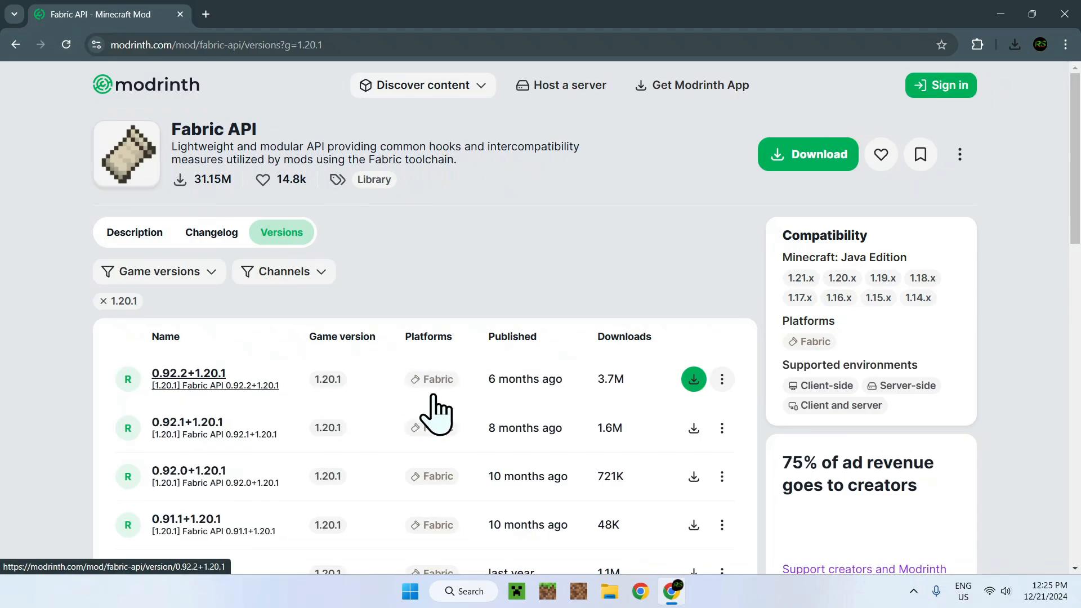
Download Fabric API 0.92.2+1.20.1 and return to the Exposure 1.7.7 page.
click(693, 379)
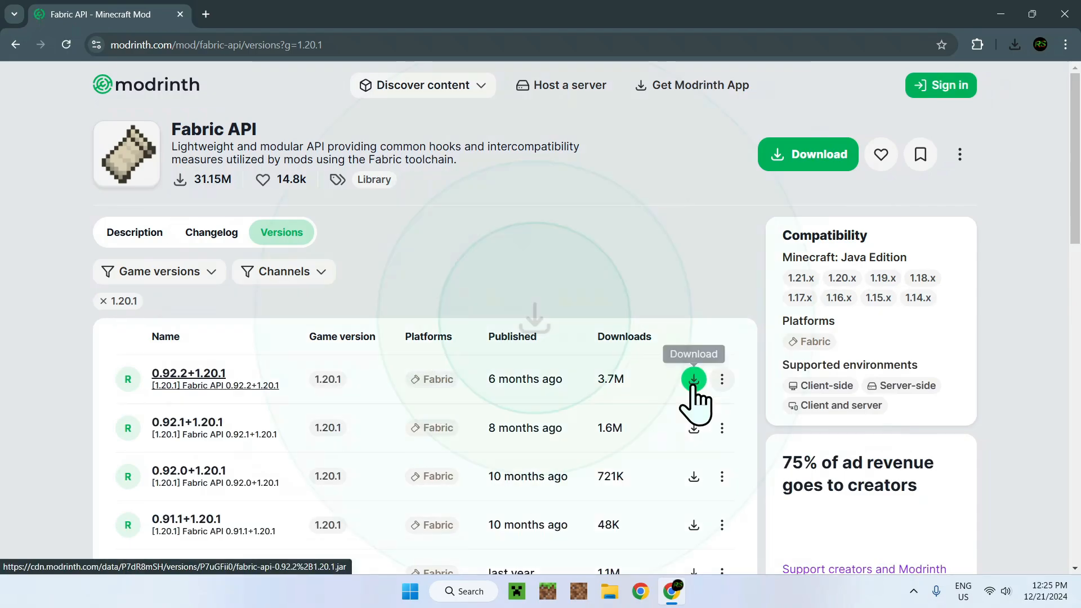
click(693, 379)
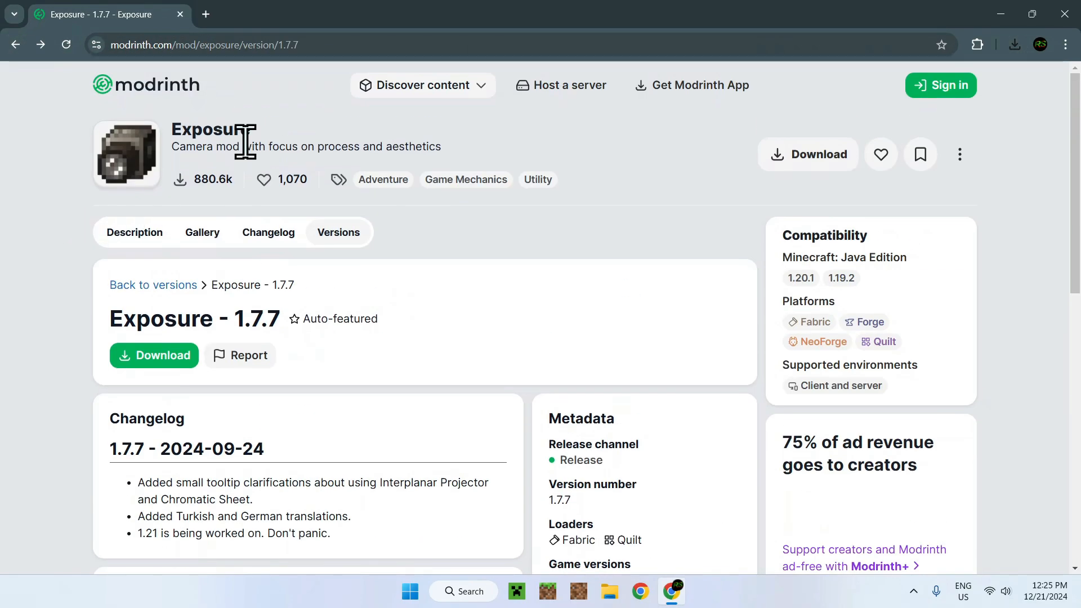
Filter Forge Config API Port versions to 1.20.1 and download the v8.0.1-1.20.1-Fabric build.
scroll(down, 3)
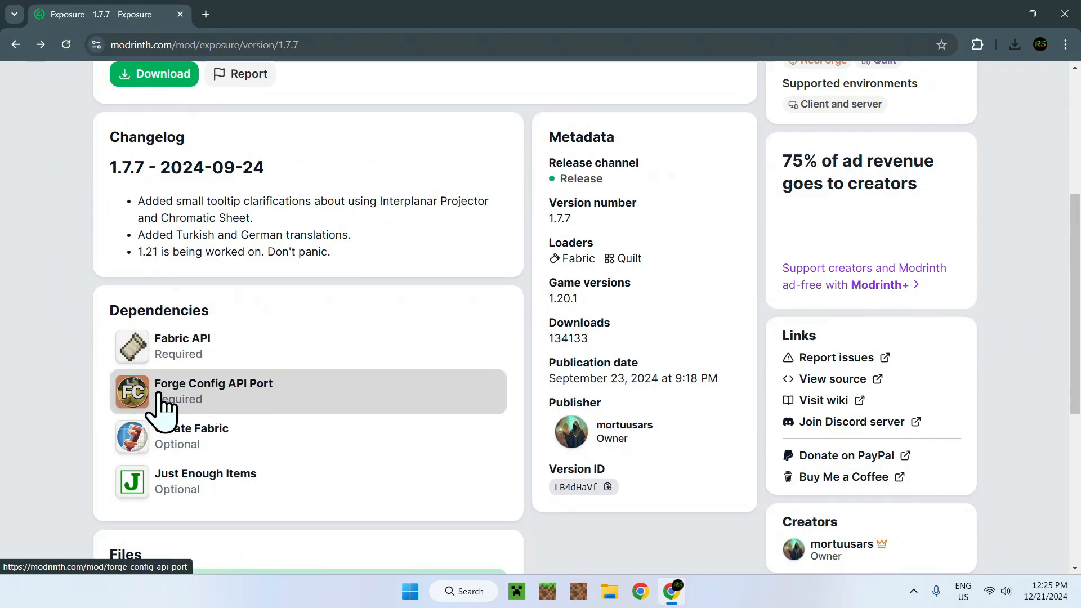
mouse_move(324, 413)
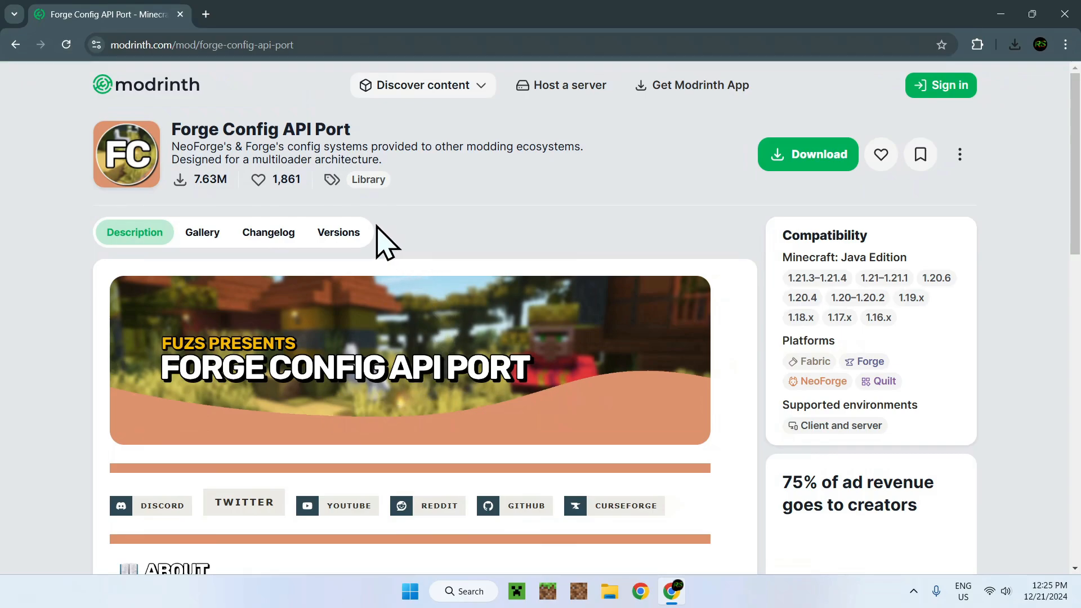
click(338, 232)
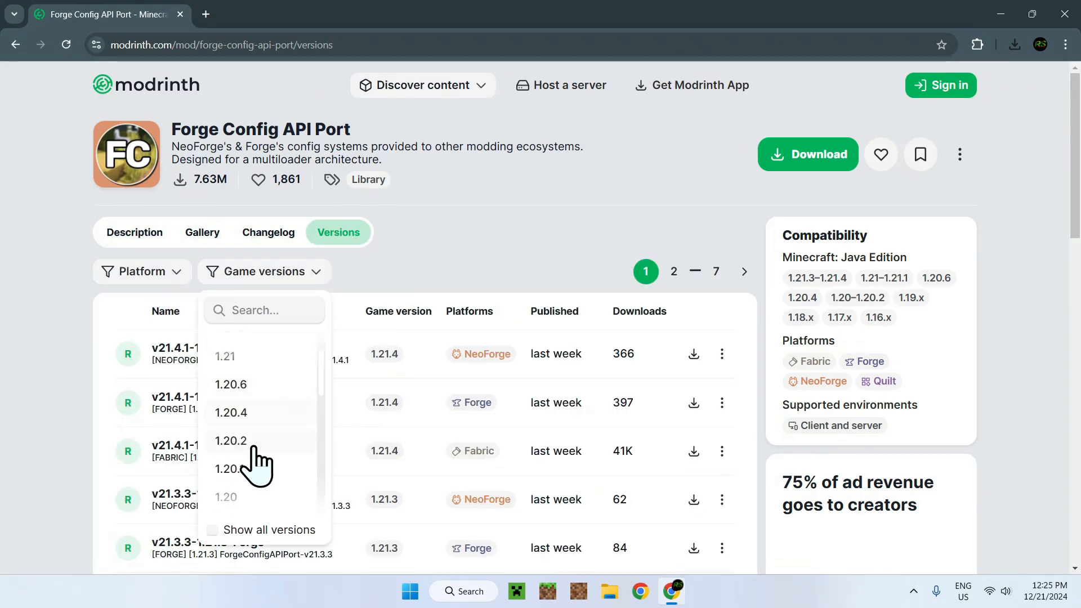
click(229, 468)
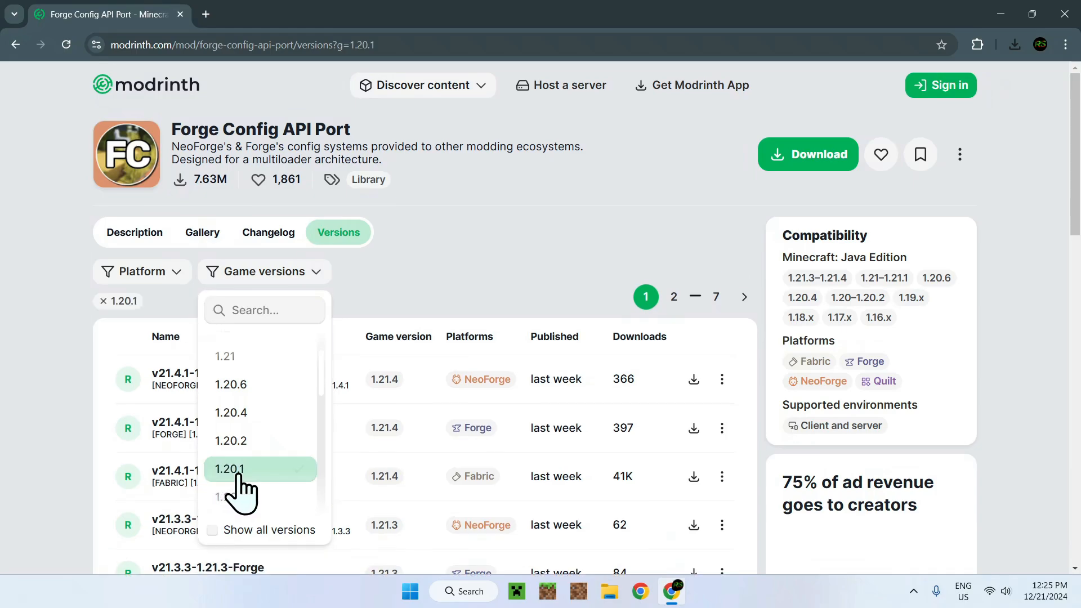
click(230, 468)
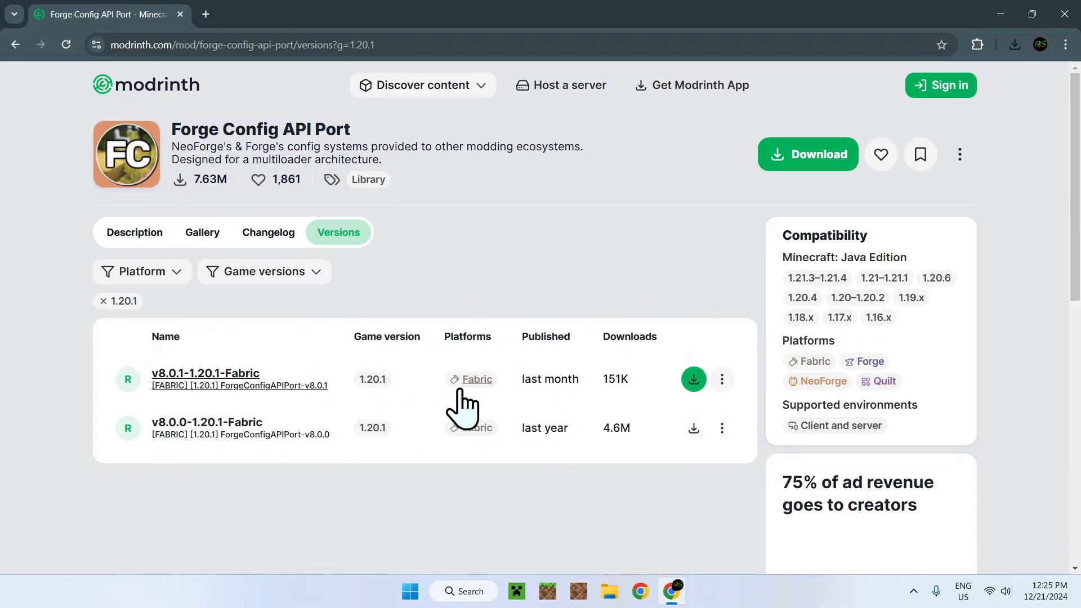
click(694, 378)
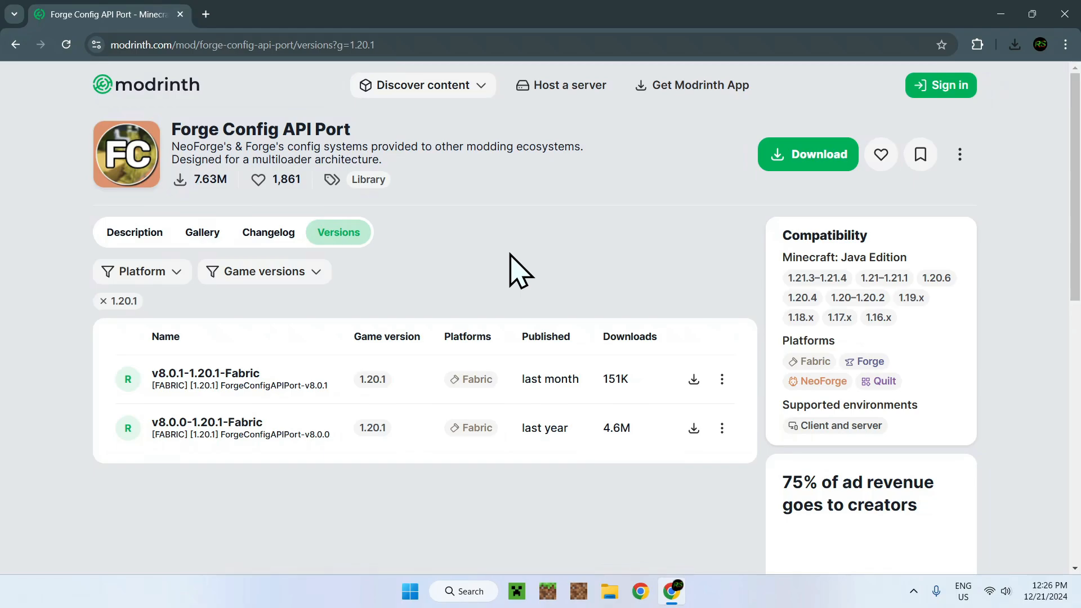
Search Google for "Fabric Minecraft" in a new tab.
text(F)
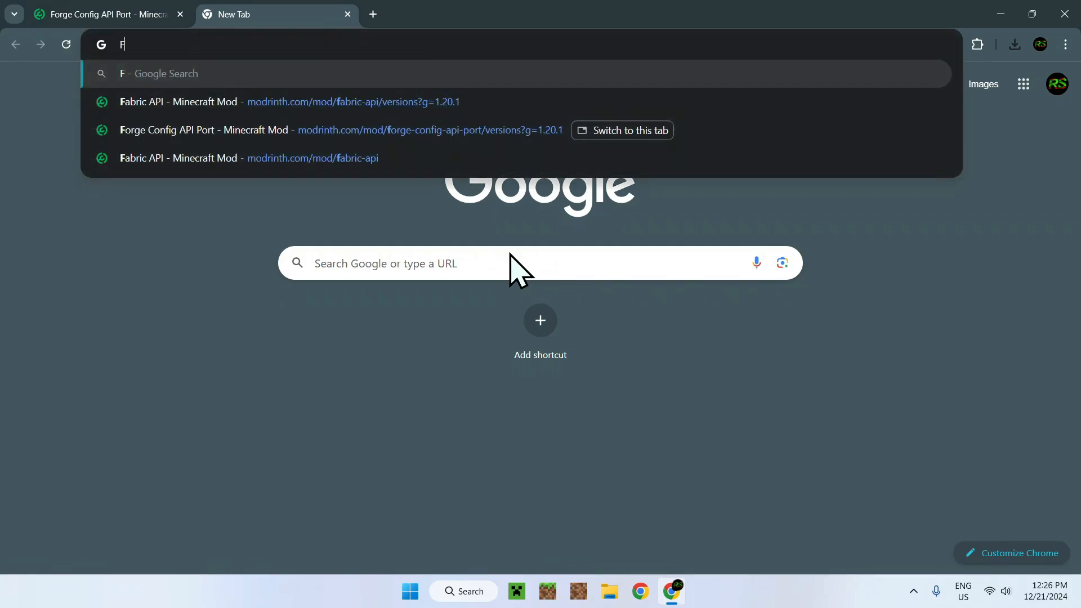
text(abric Mi)
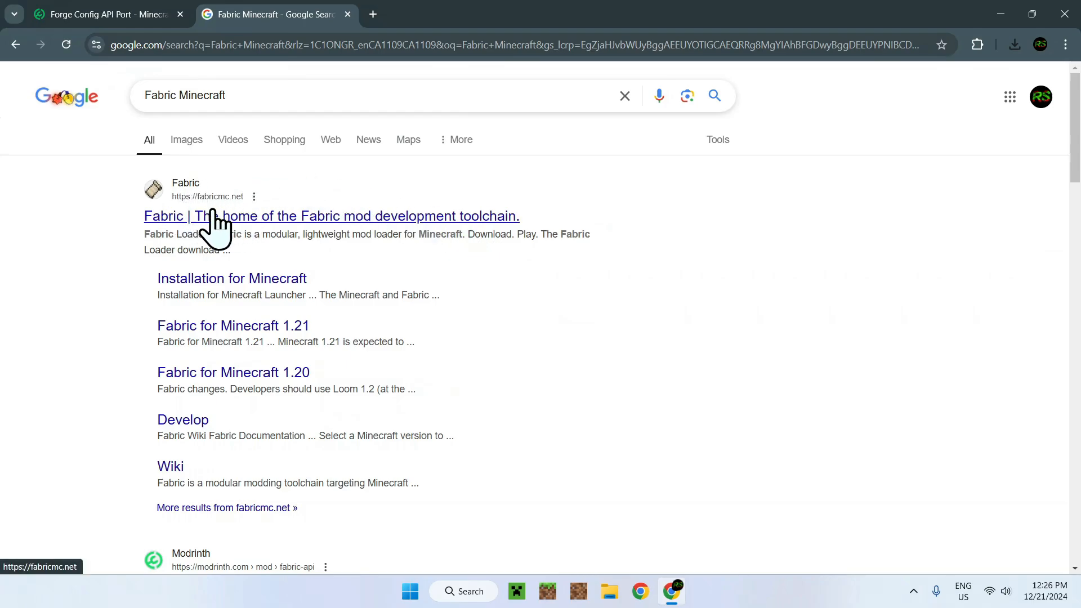
From fabricmc.net, download the Fabric installer 1.0.1 for Windows.
click(331, 216)
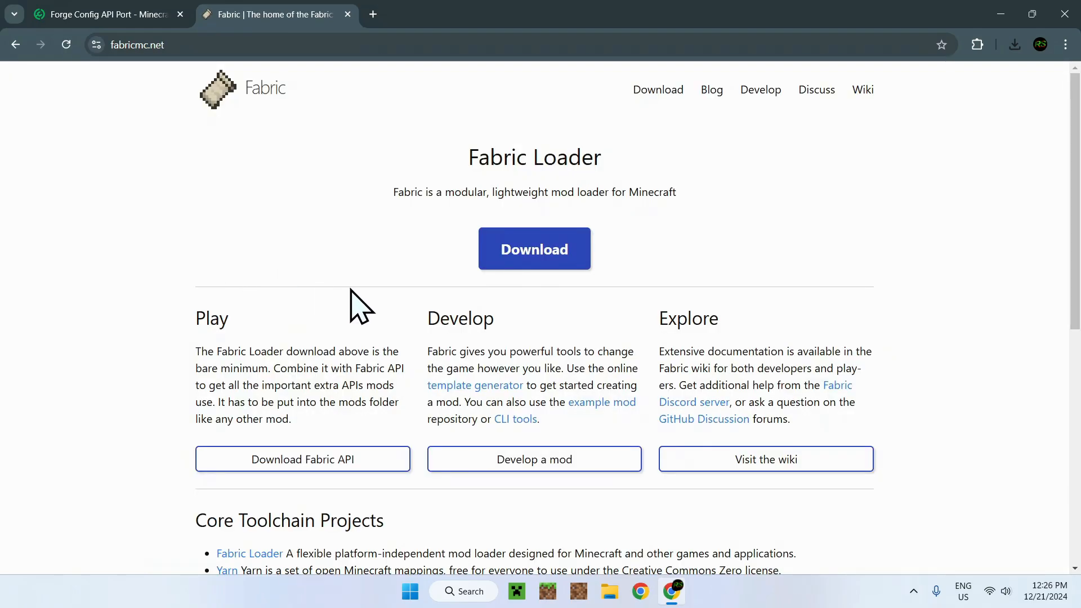
mouse_move(533, 258)
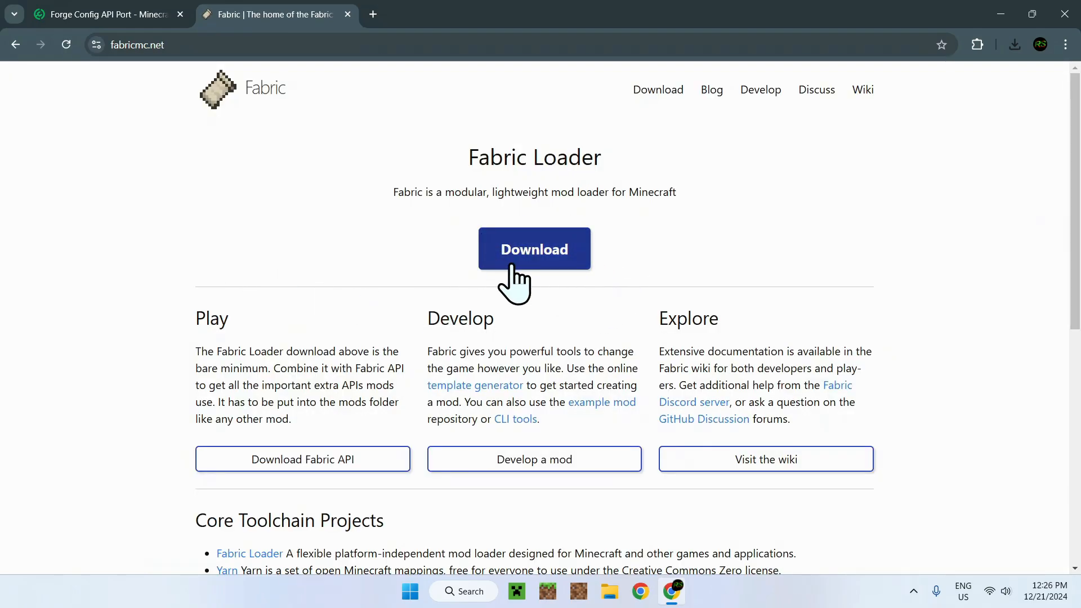
click(533, 248)
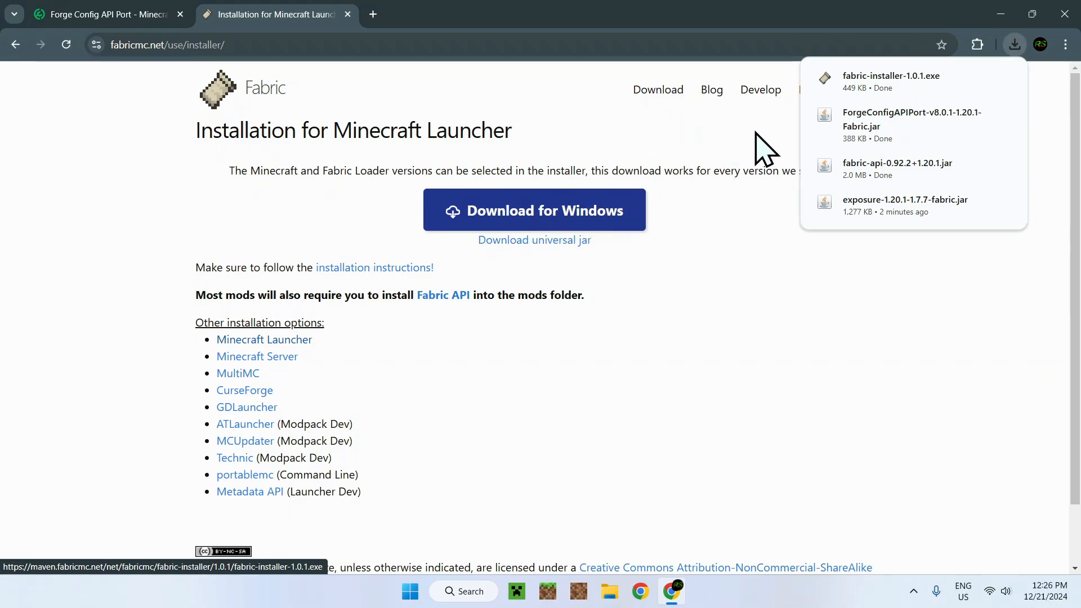
mouse_move(792, 172)
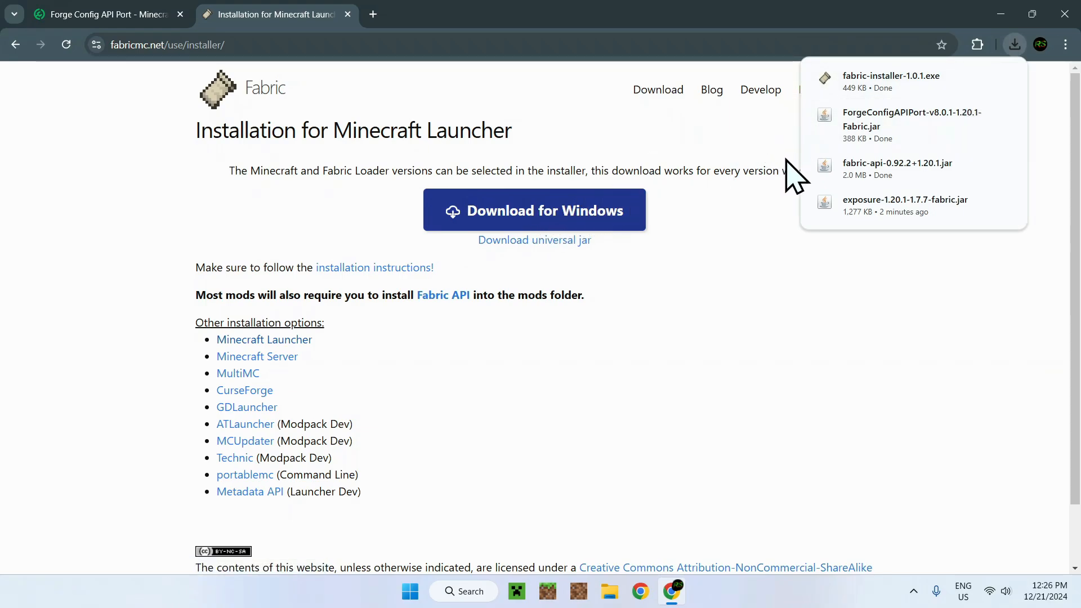
mouse_move(766, 231)
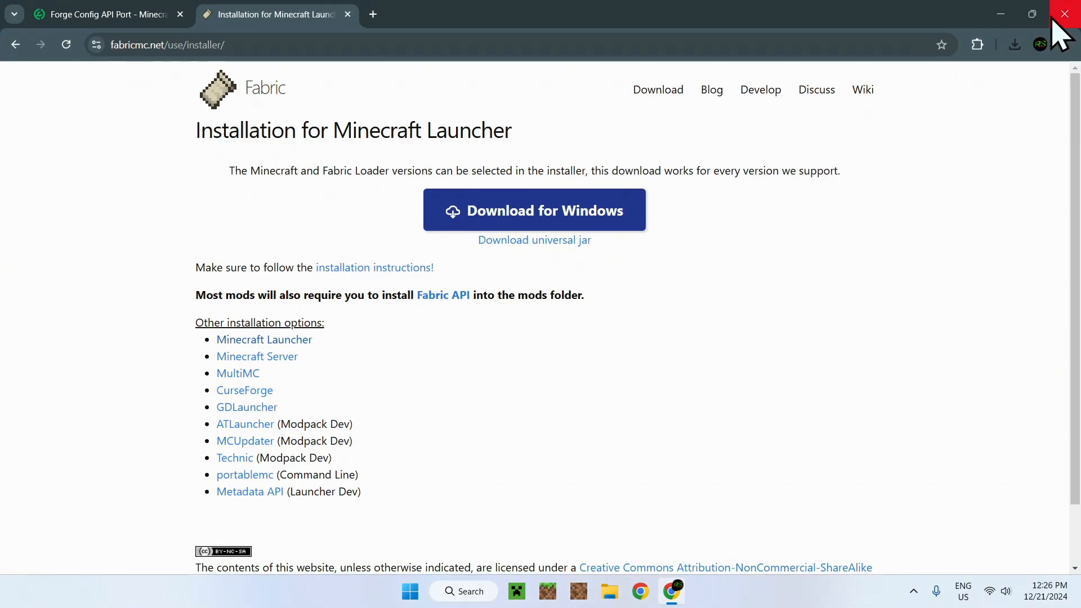
Close Chrome and select fabric-installer-1.0.1.exe in the Downloads folder alongside the three mod jars.
click(1064, 13)
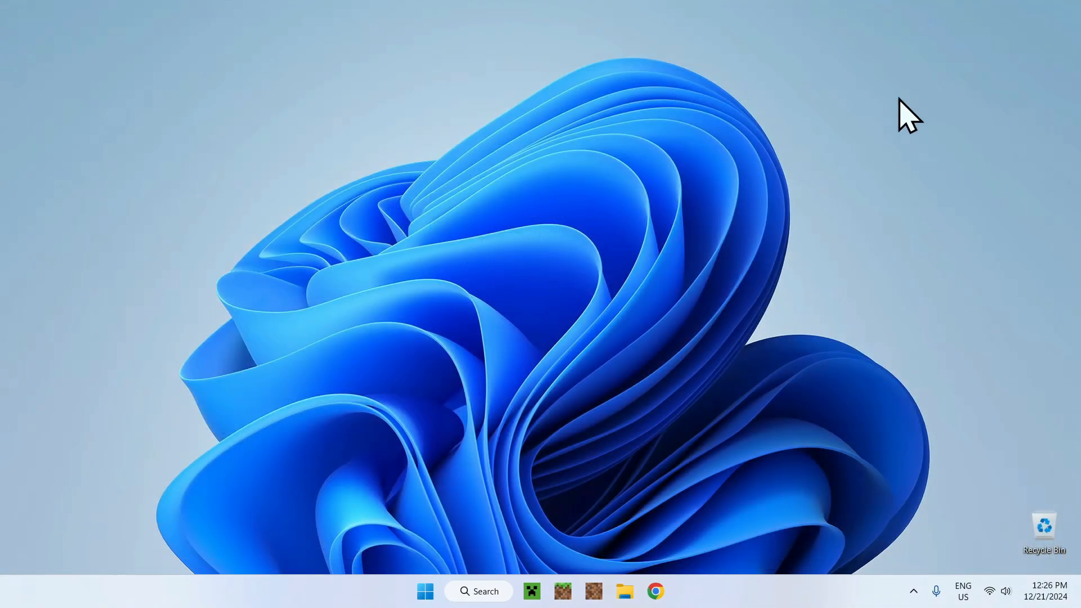
mouse_move(882, 175)
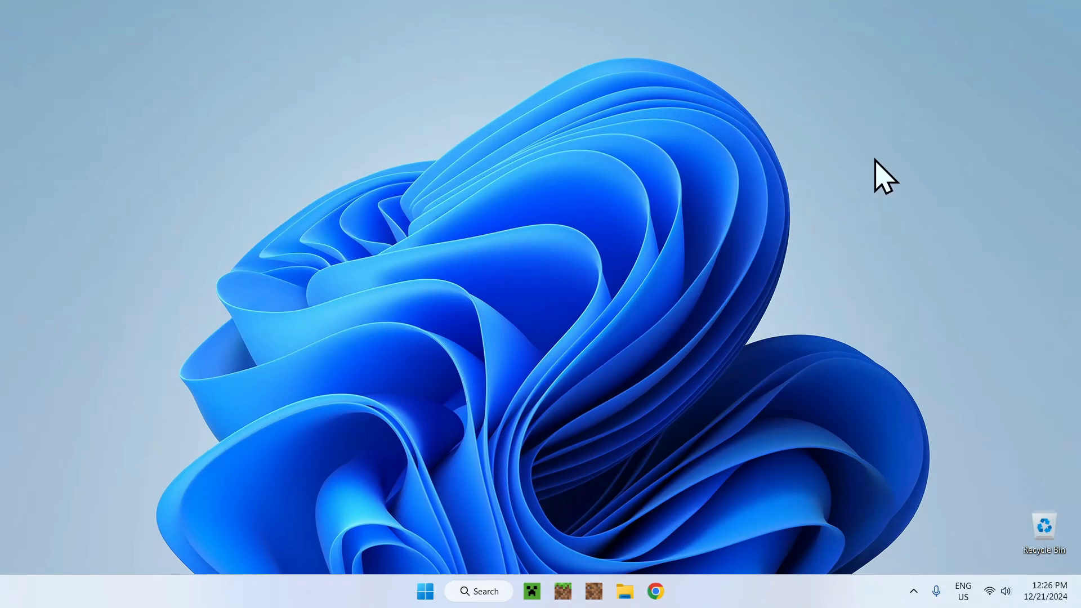
mouse_move(597, 455)
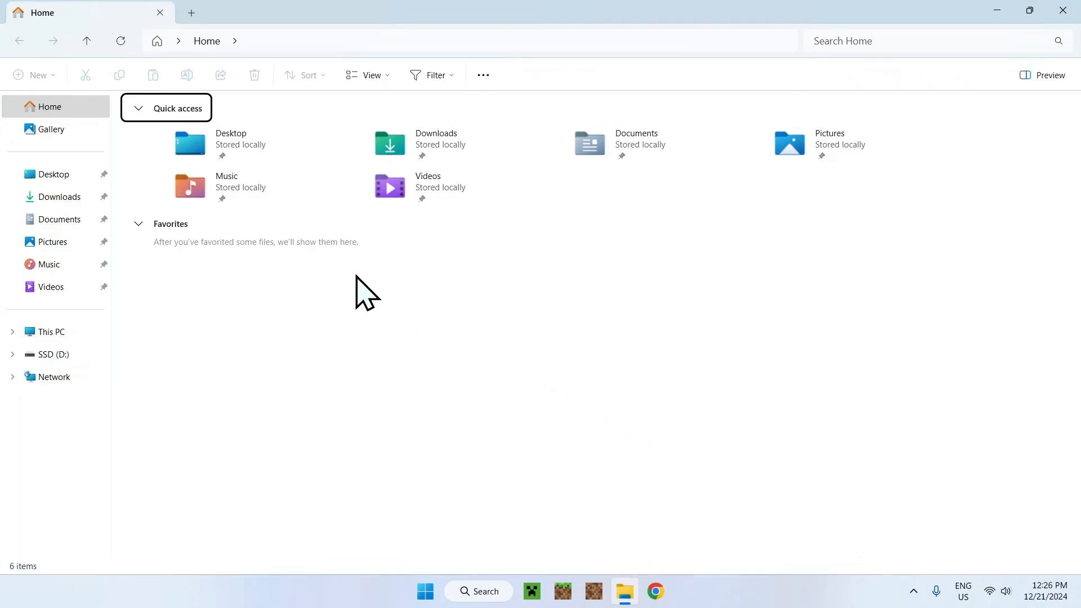
click(59, 196)
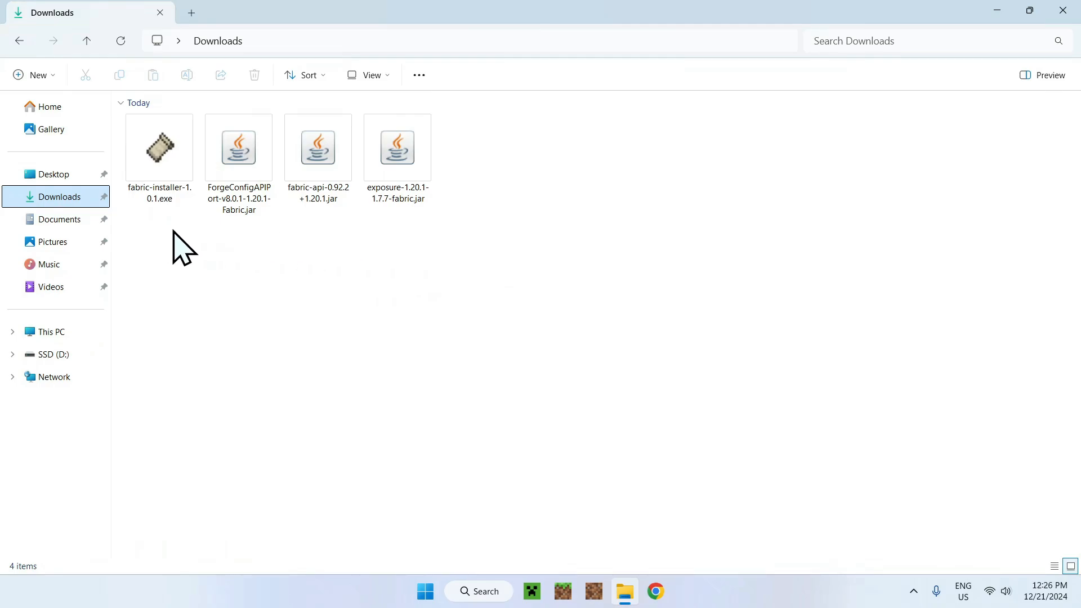
mouse_move(142, 238)
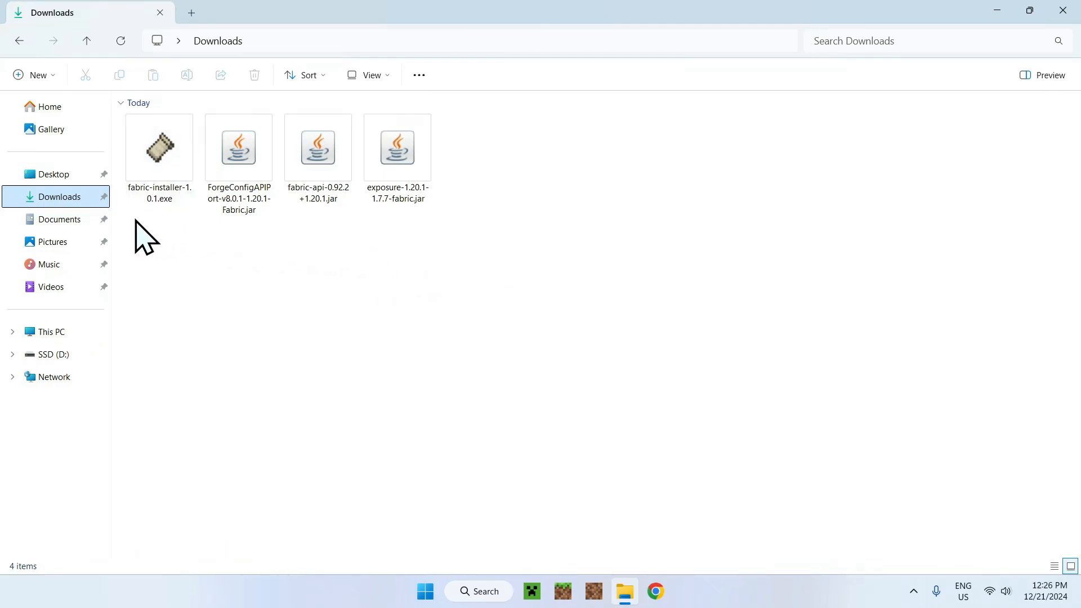
mouse_move(420, 259)
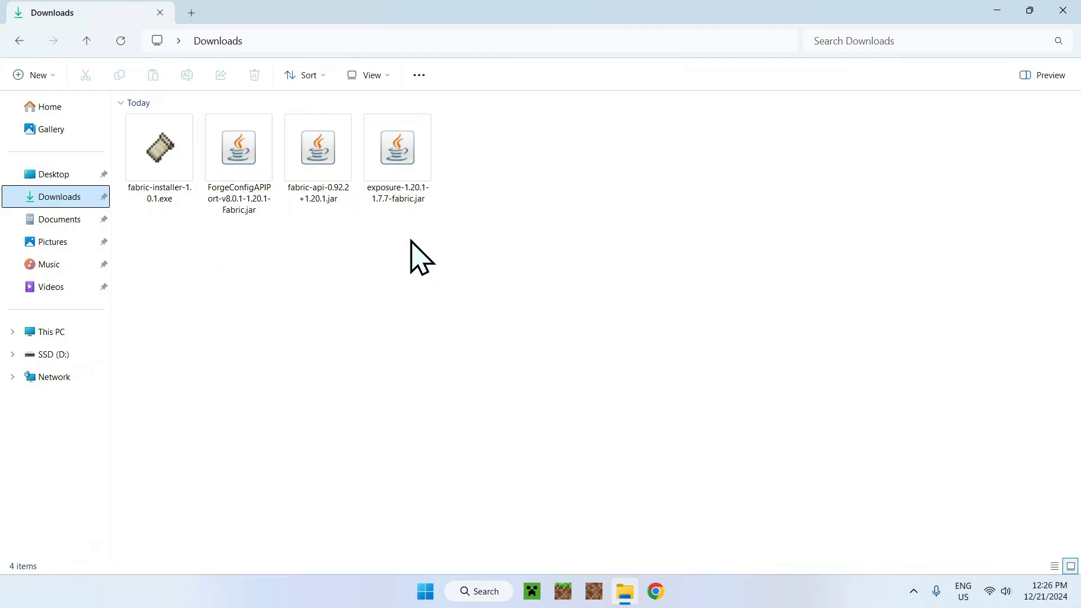
mouse_move(265, 355)
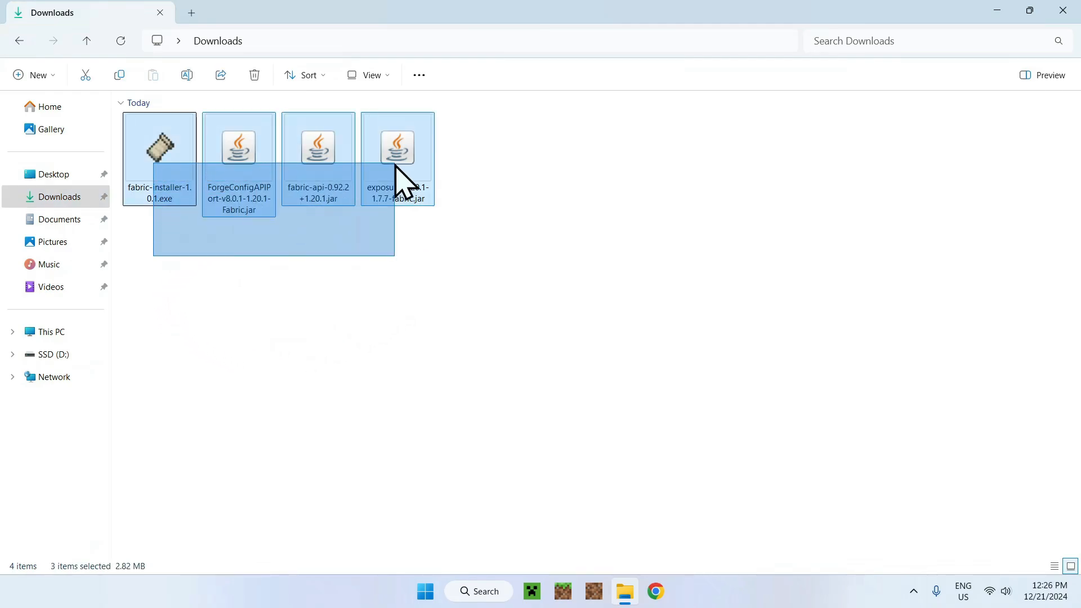
click(166, 273)
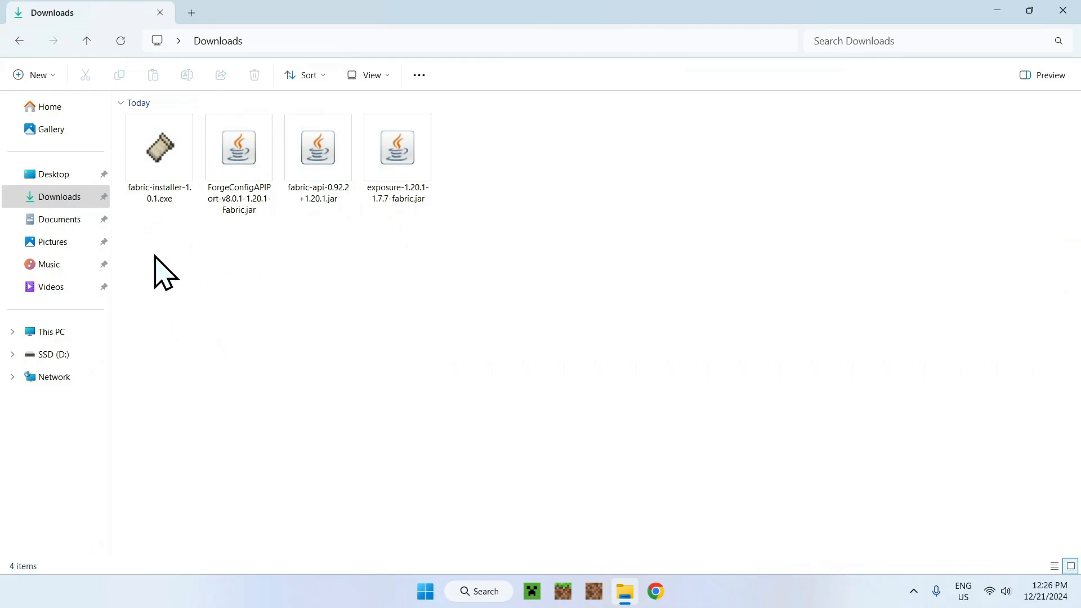
click(159, 147)
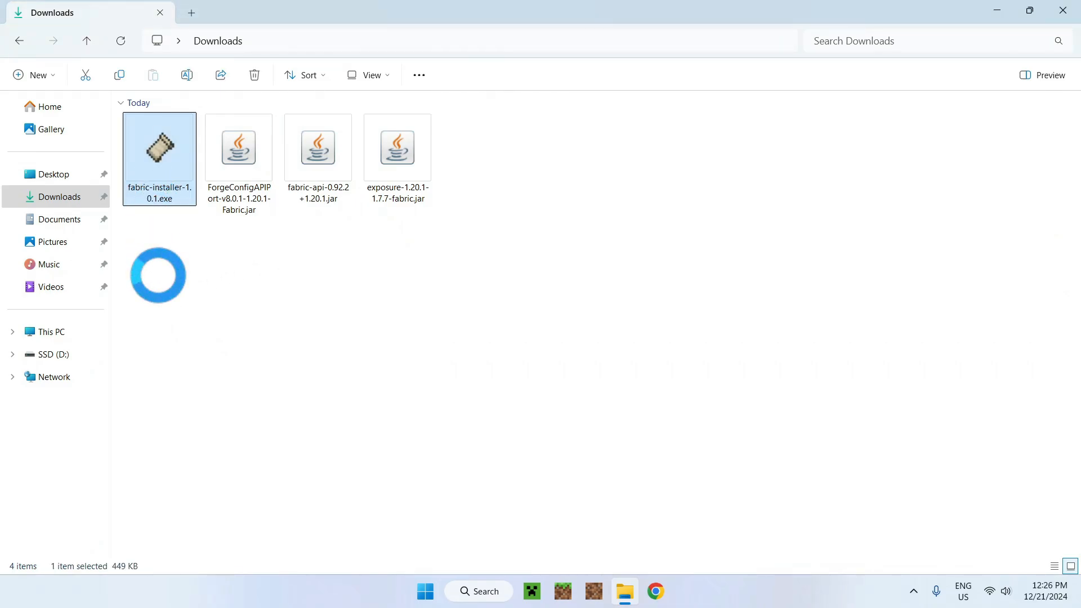
Run the Fabric Installer, install Loader 0.16.9 for Minecraft 1.20.1, and acknowledge success.
double_click(159, 148)
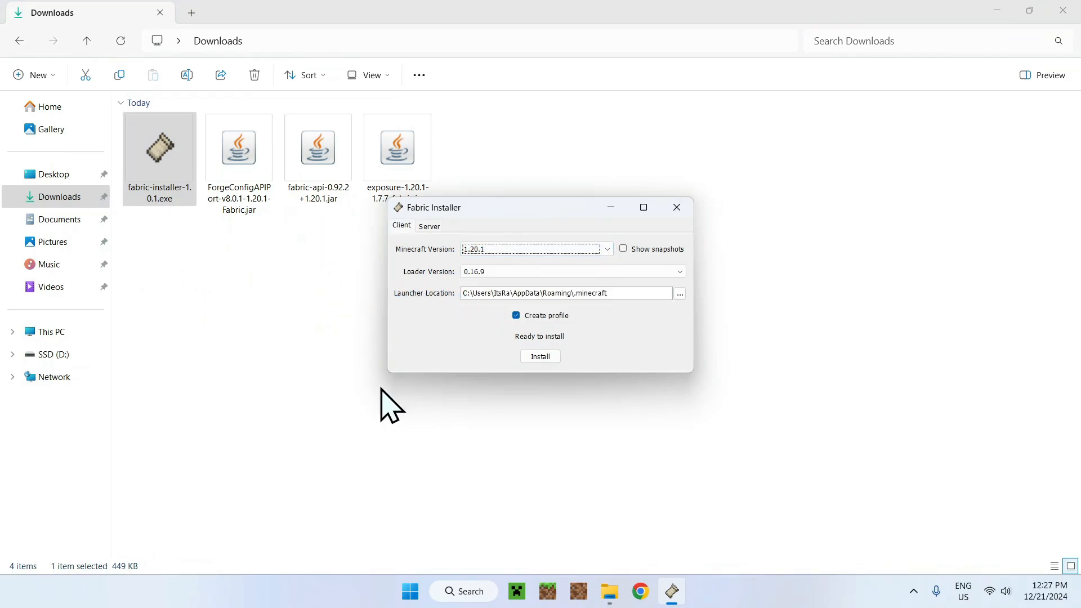
click(539, 357)
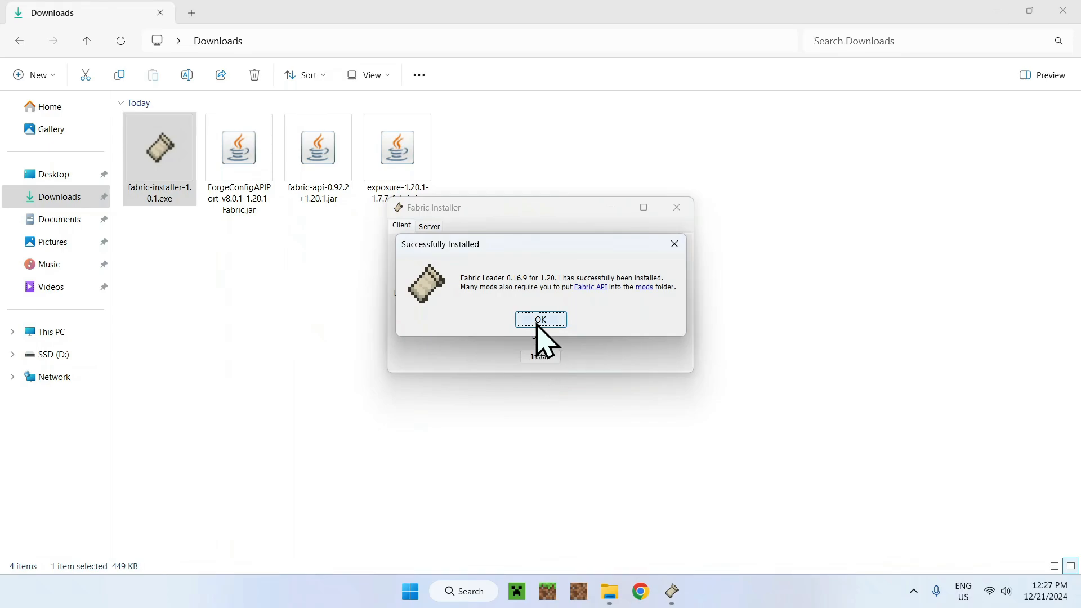
click(540, 319)
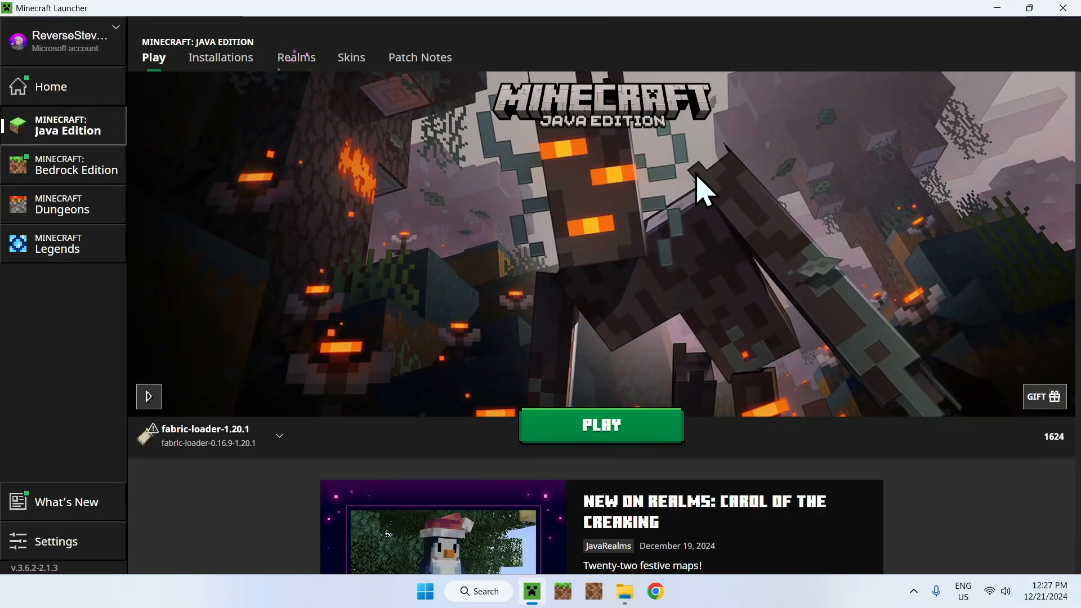
mouse_move(110, 355)
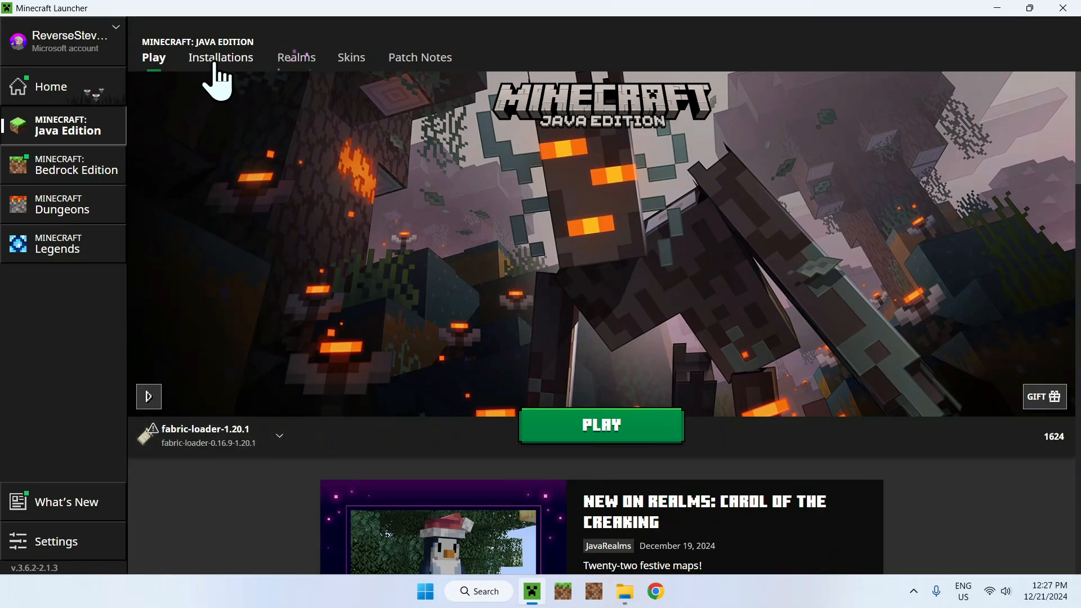
Show the Installations list, now including the fabric-loader-1.20.1 profile.
click(219, 57)
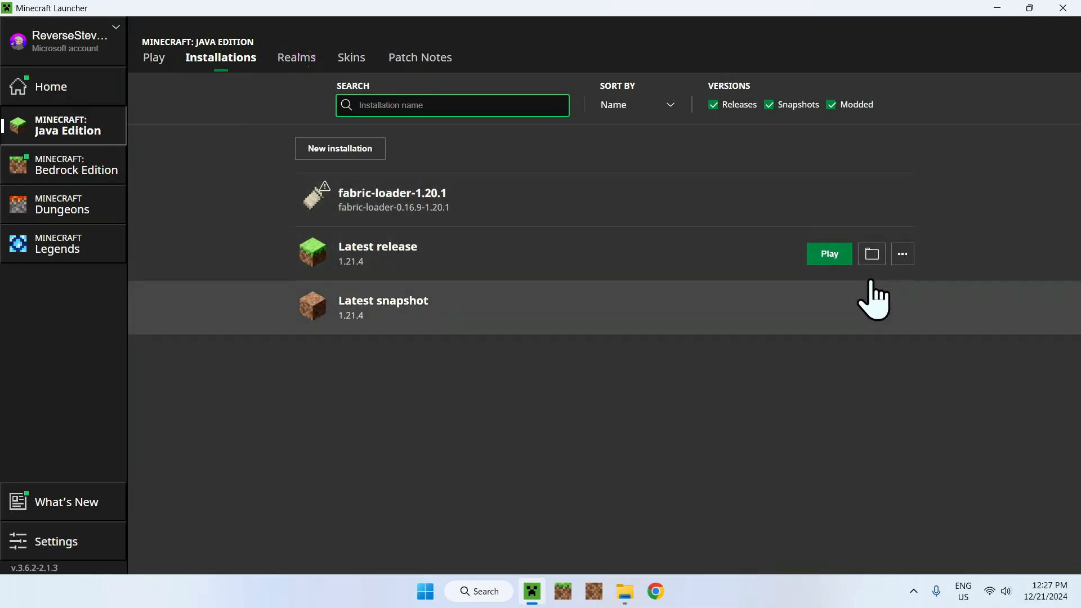
Copy the Forge Config API Port, Fabric API and Exposure jars from Downloads into .minecraft/mods.
click(870, 253)
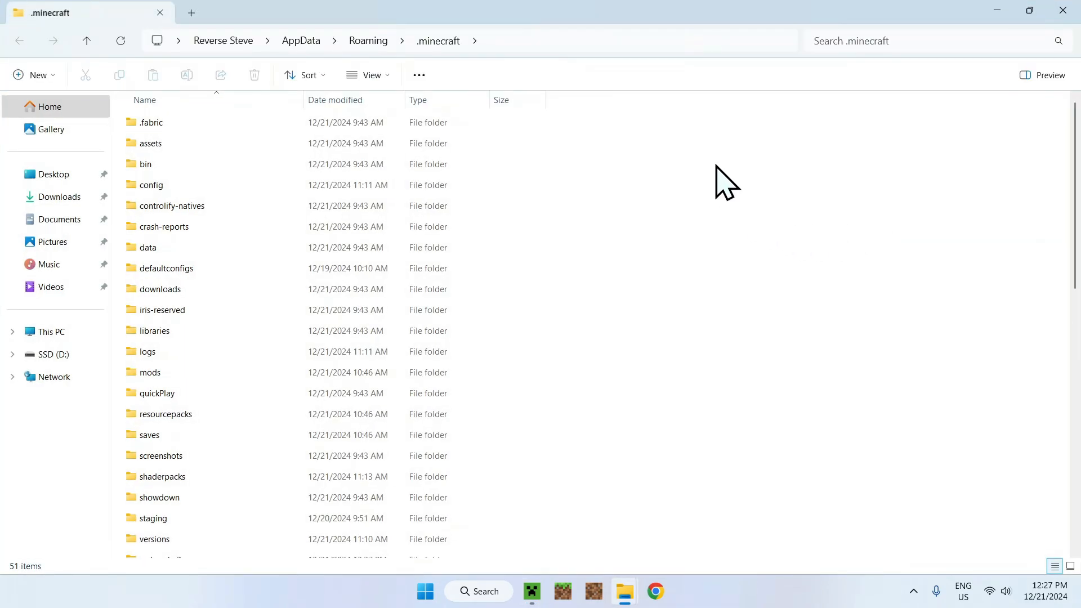
mouse_move(682, 214)
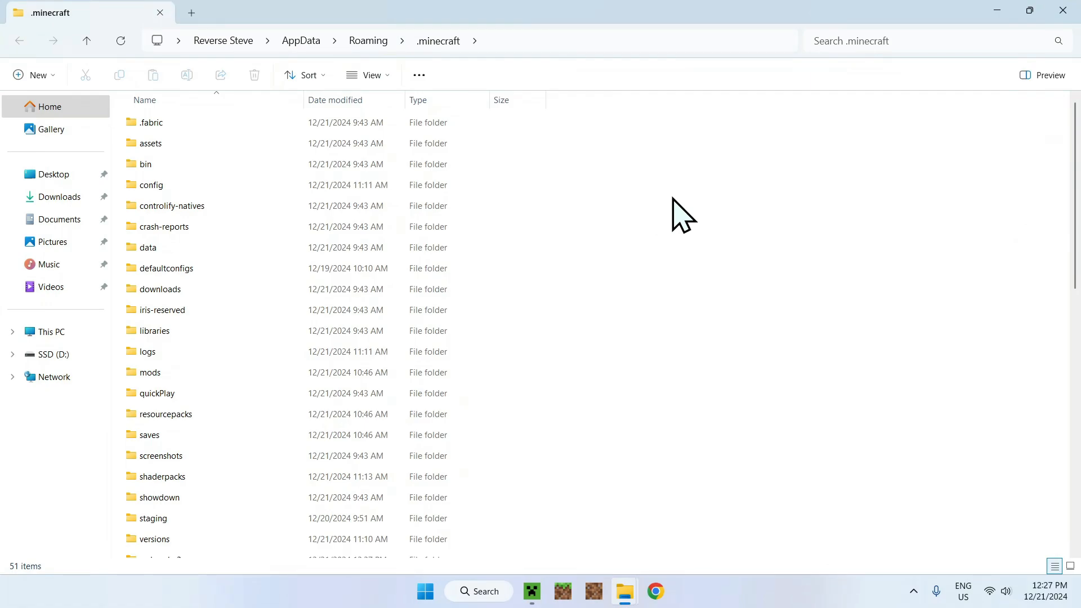
click(150, 373)
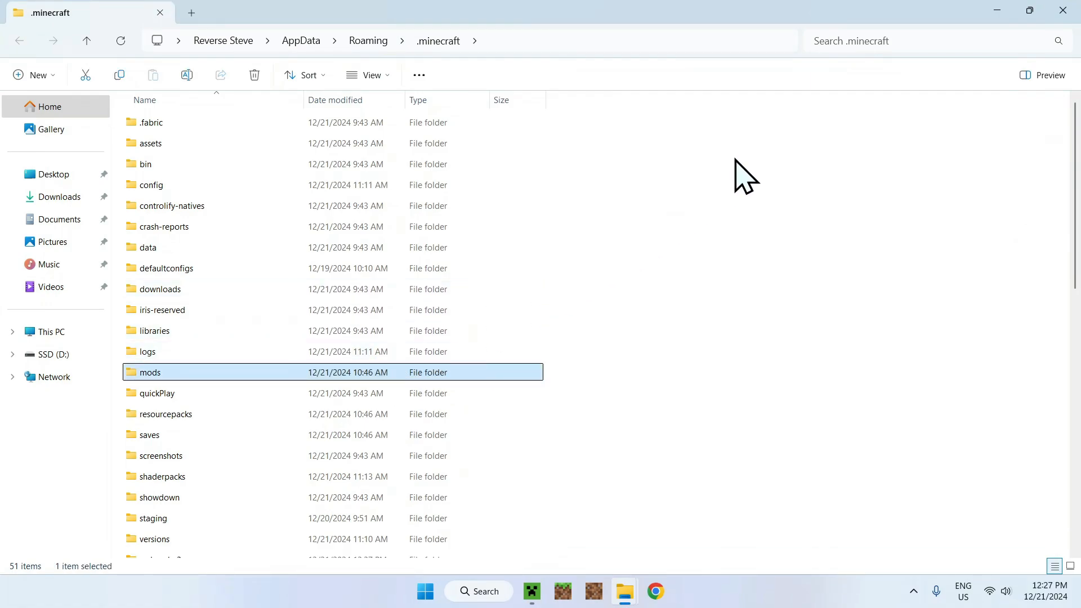
mouse_move(293, 386)
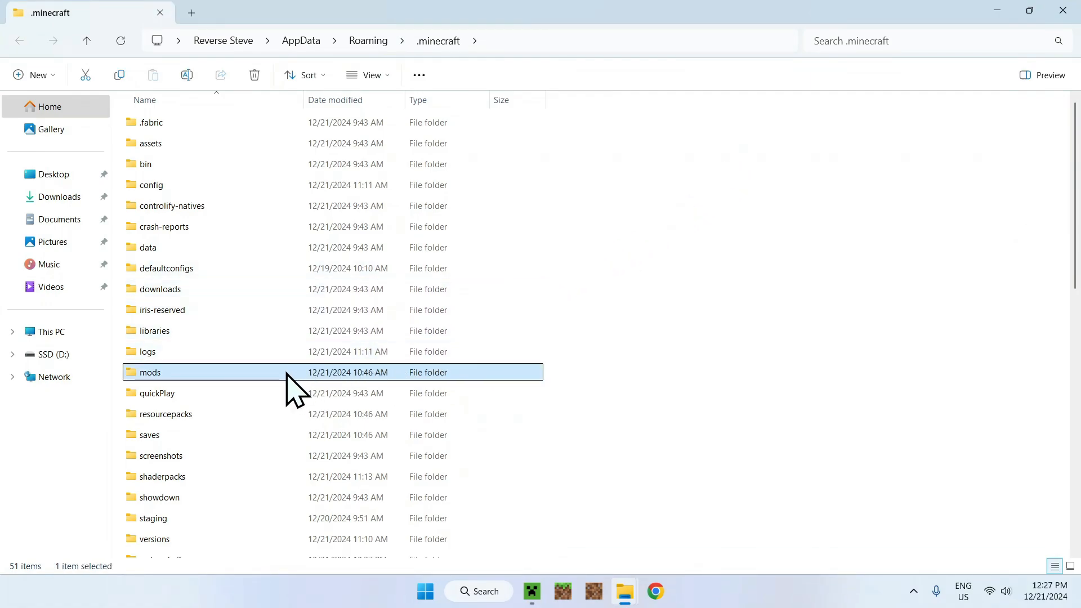
double_click(149, 373)
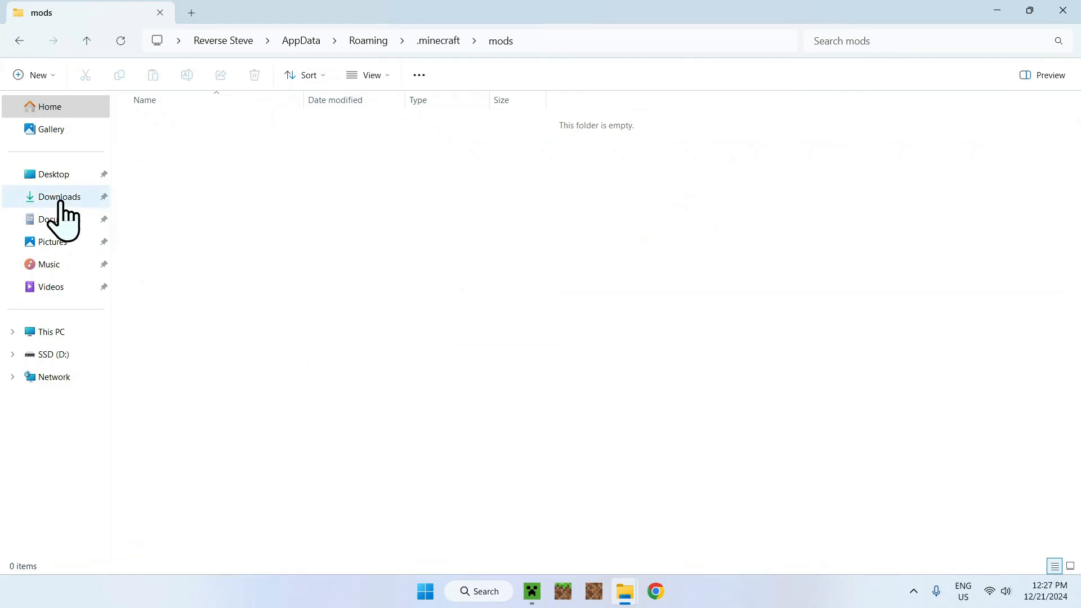
click(60, 196)
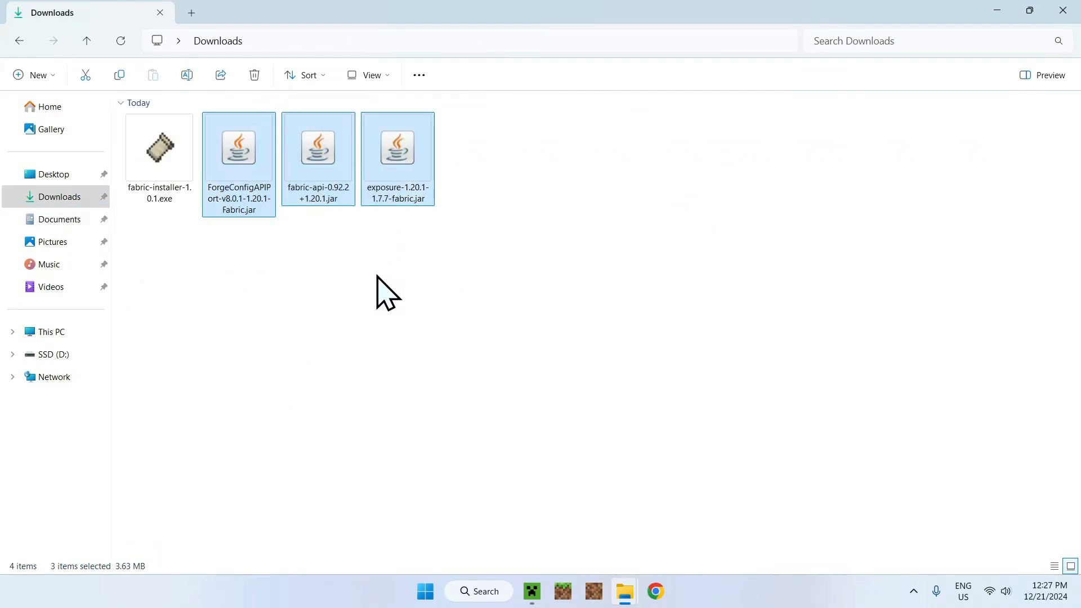
mouse_move(318, 130)
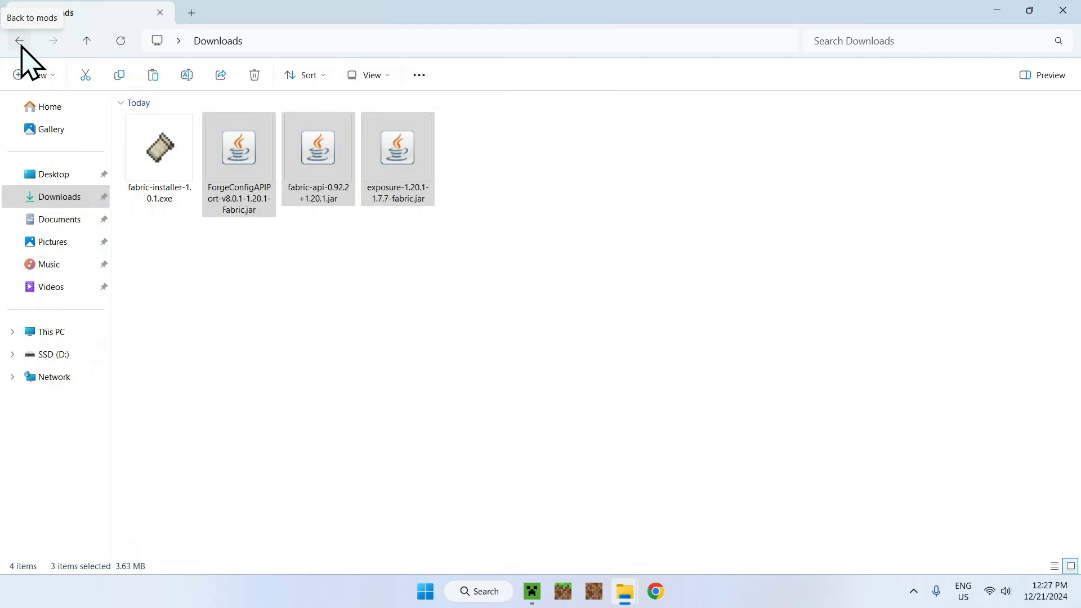
click(19, 41)
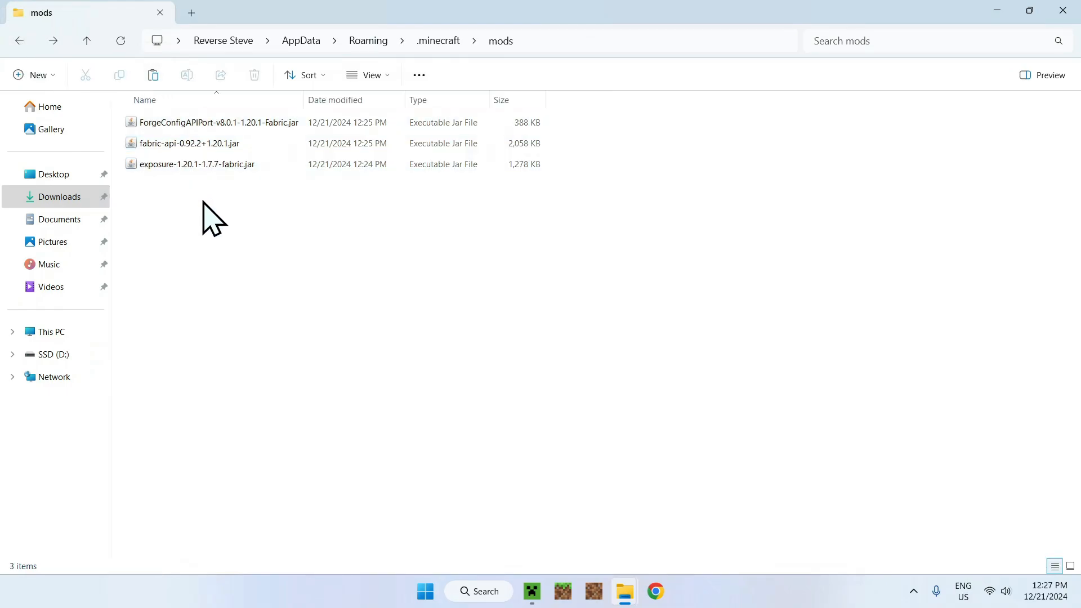
mouse_move(472, 306)
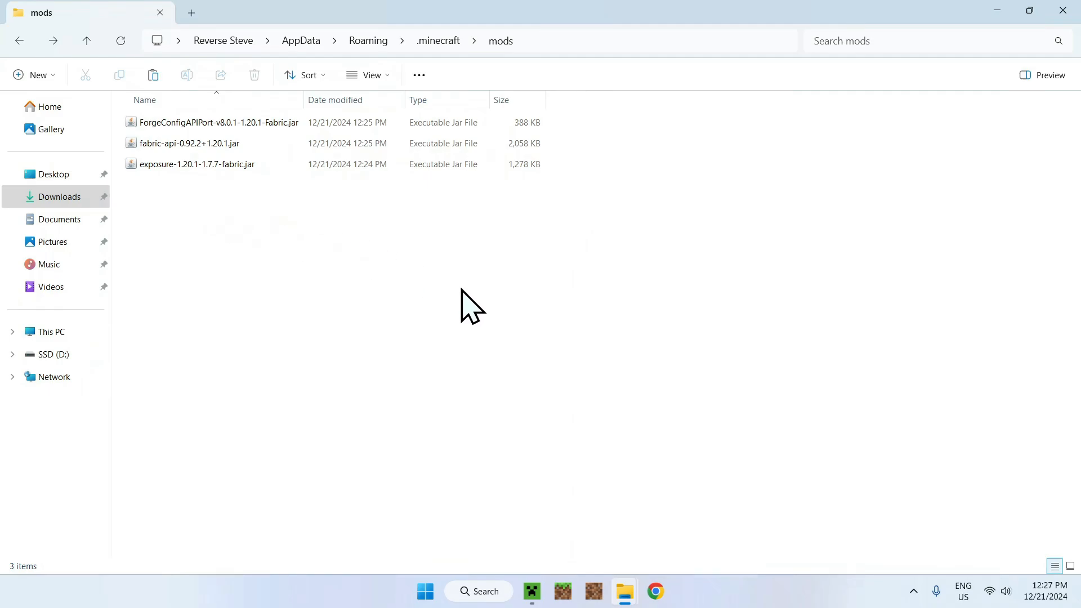
Select the fabric-loader-1.20.1 installation and launch the game with it.
click(531, 591)
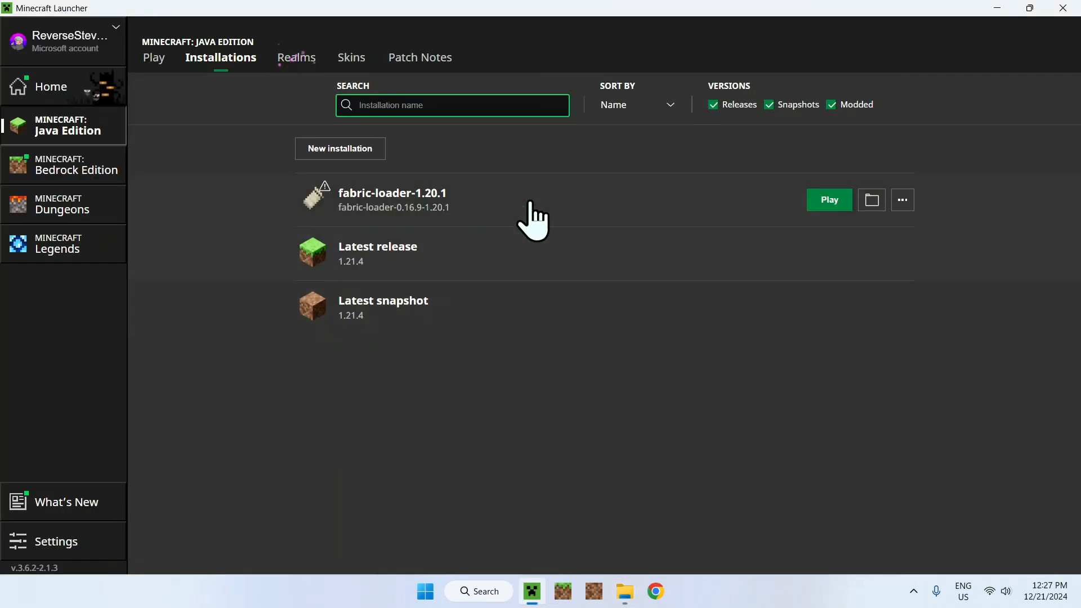
click(153, 57)
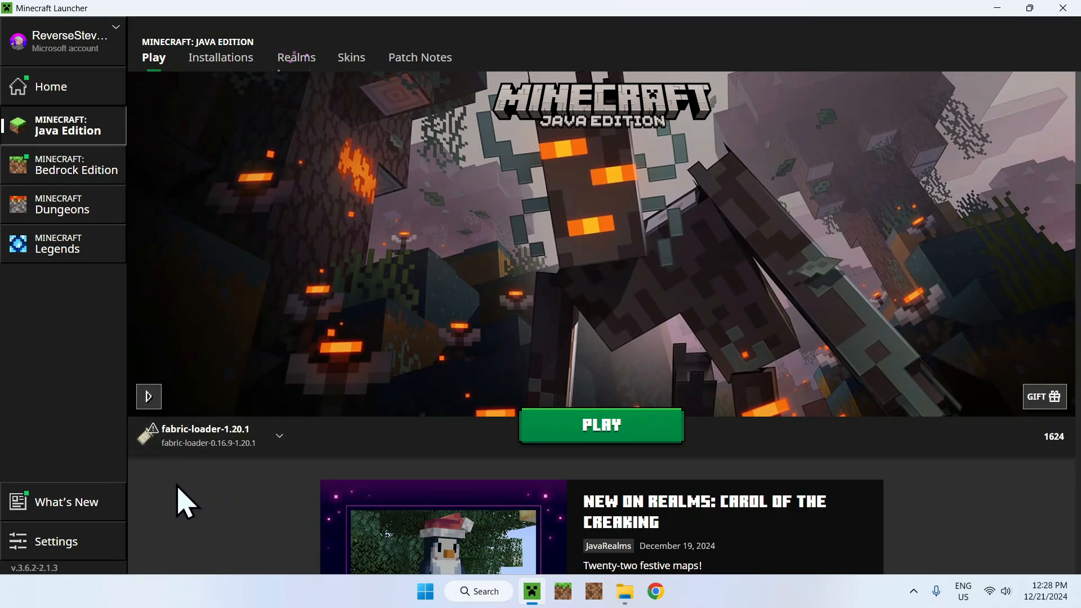
mouse_move(455, 455)
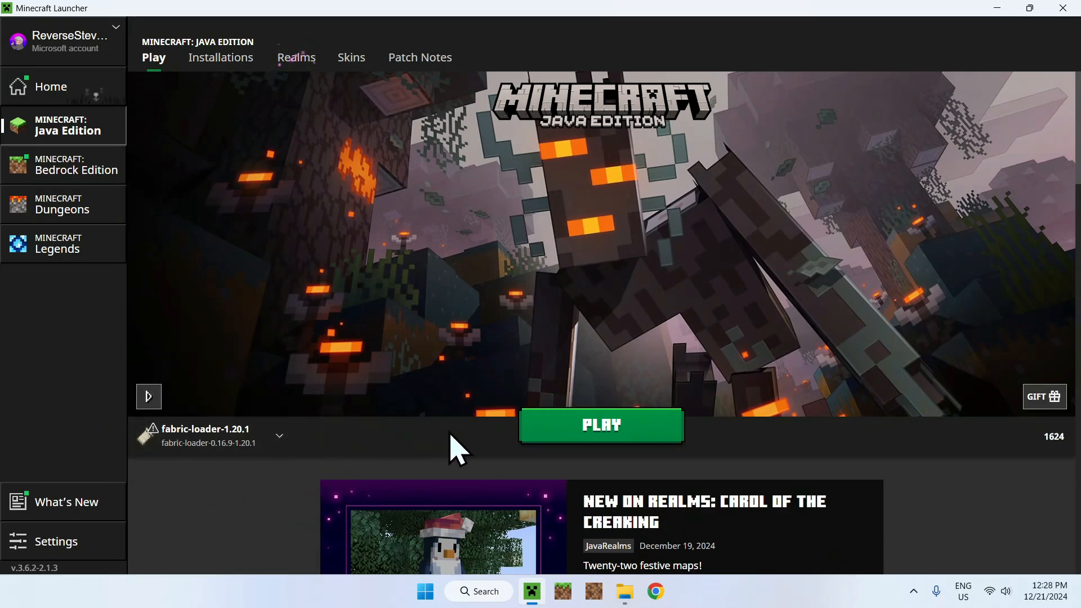
click(600, 425)
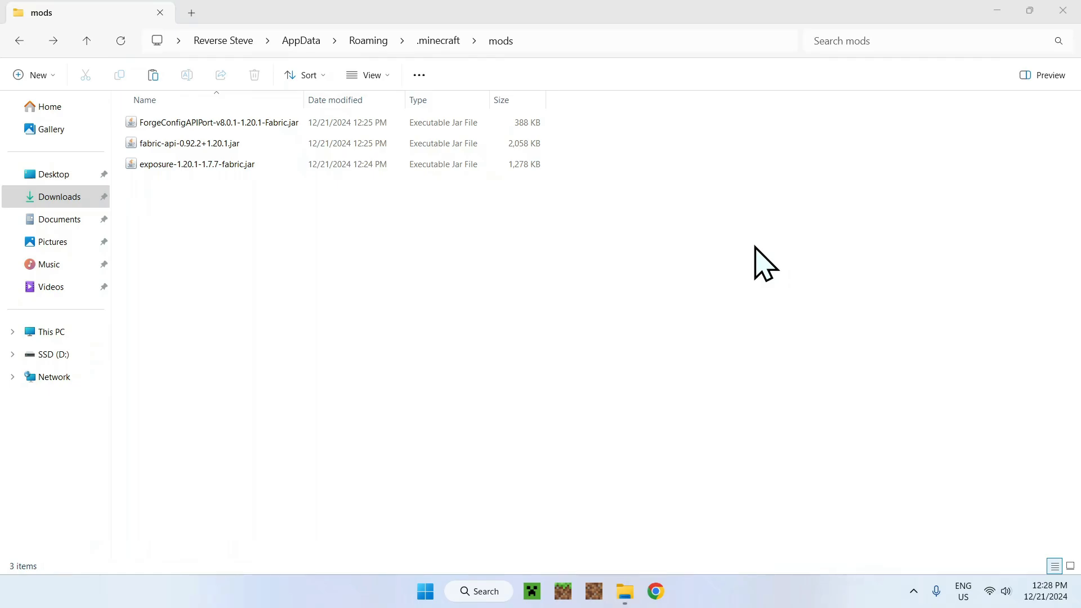
Start a new singleplayer Creative world with Allow Cheats ON in the Fabric 1.20.1 game.
click(671, 591)
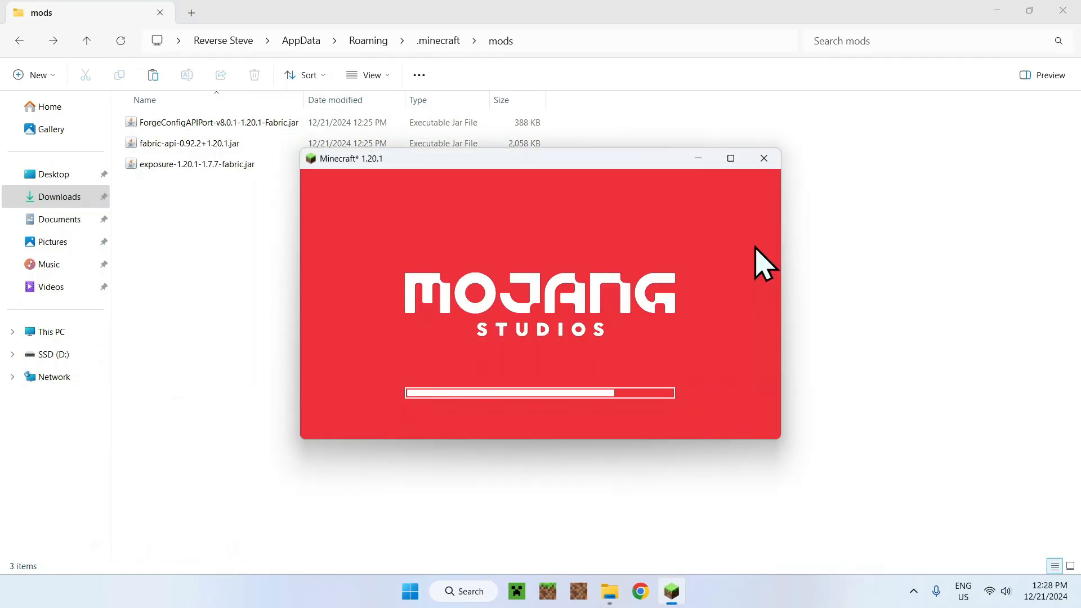
click(730, 157)
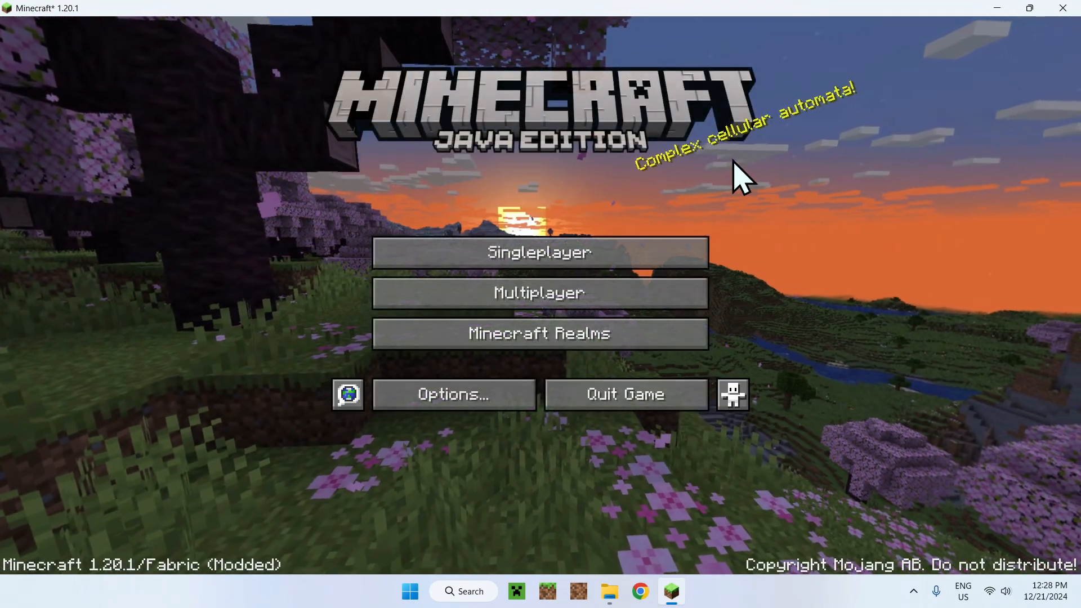
click(540, 251)
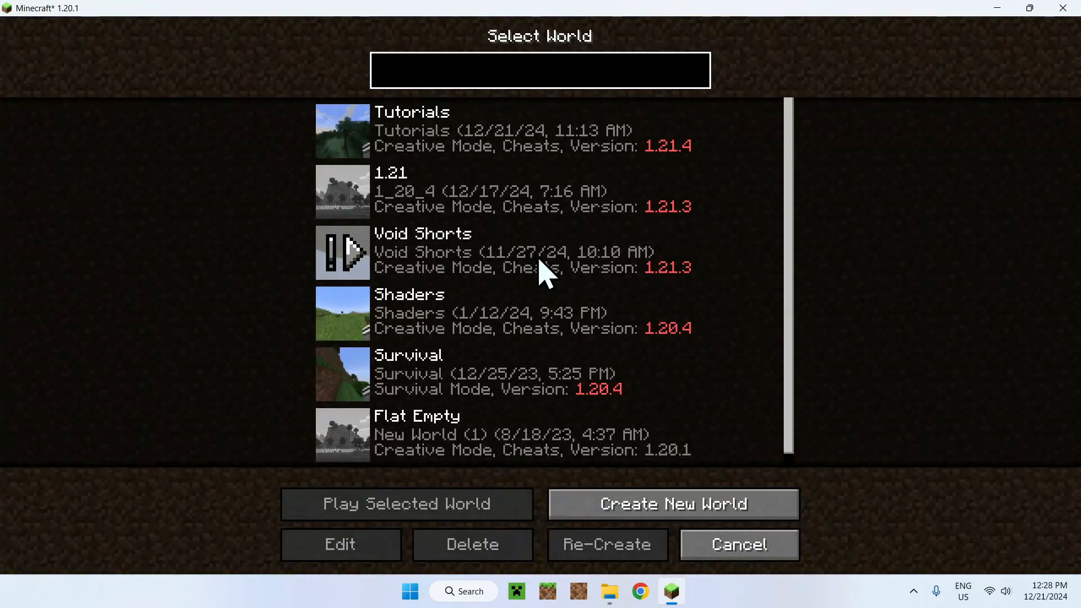
click(672, 503)
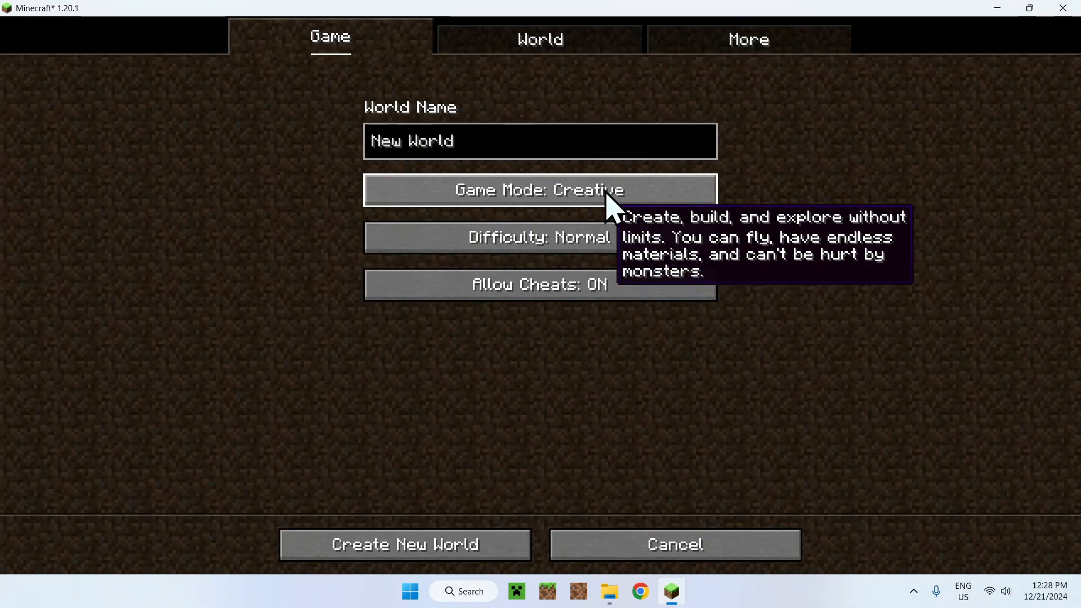
click(405, 543)
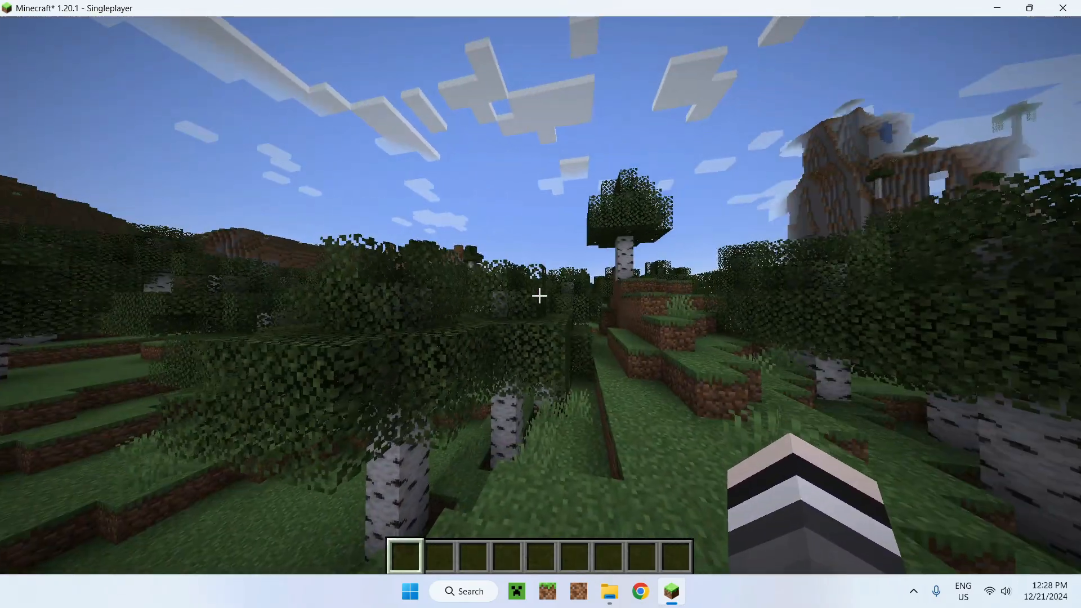
mouse_move(541, 296)
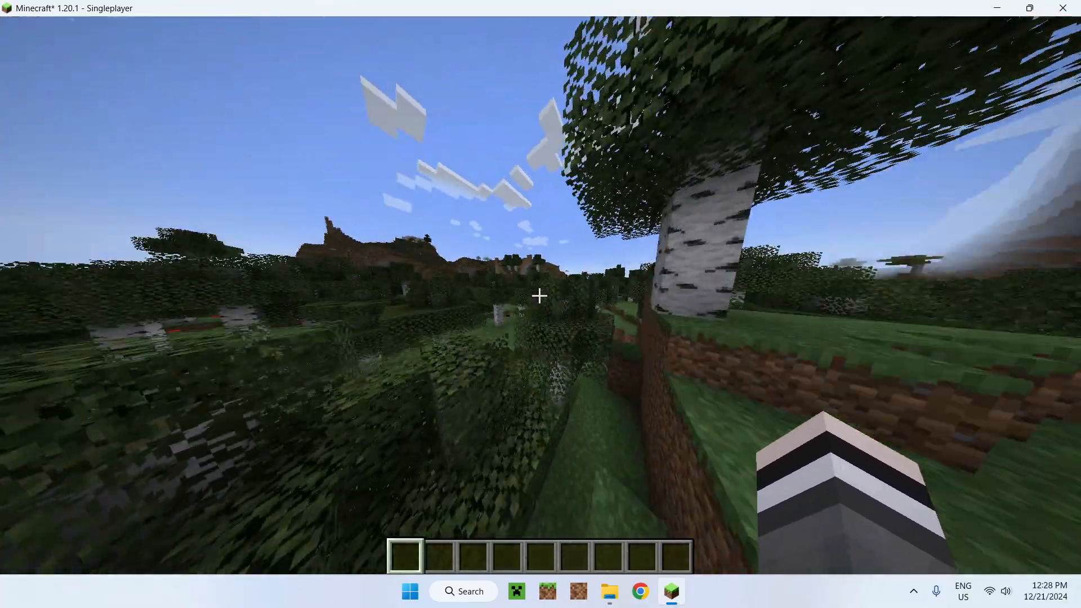
mouse_move(541, 296)
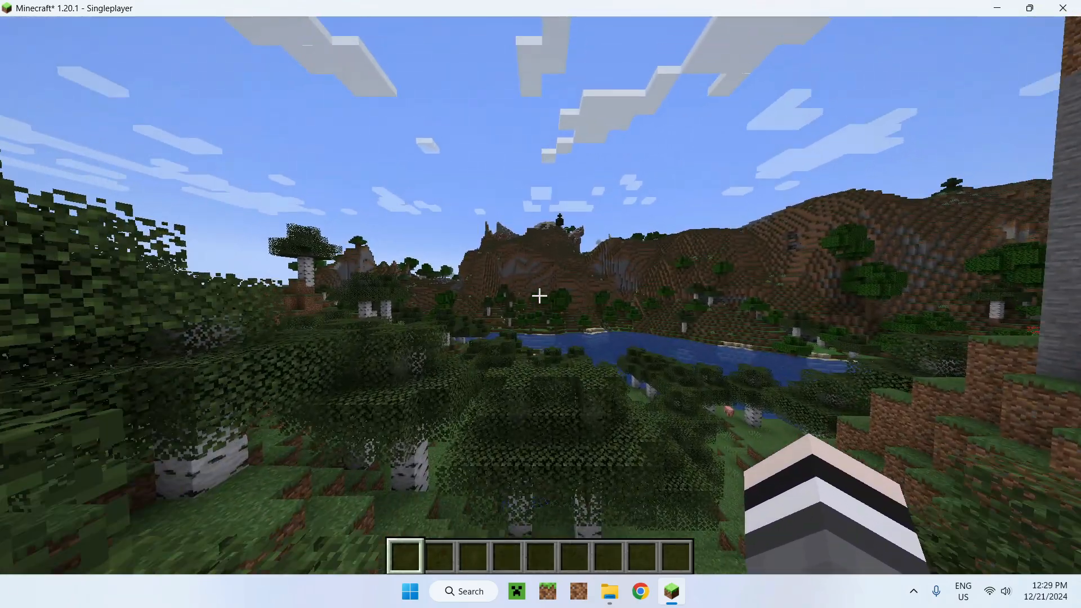
Take the Exposure Camera from the Tools & Utilities creative tab into the hotbar.
key(e)
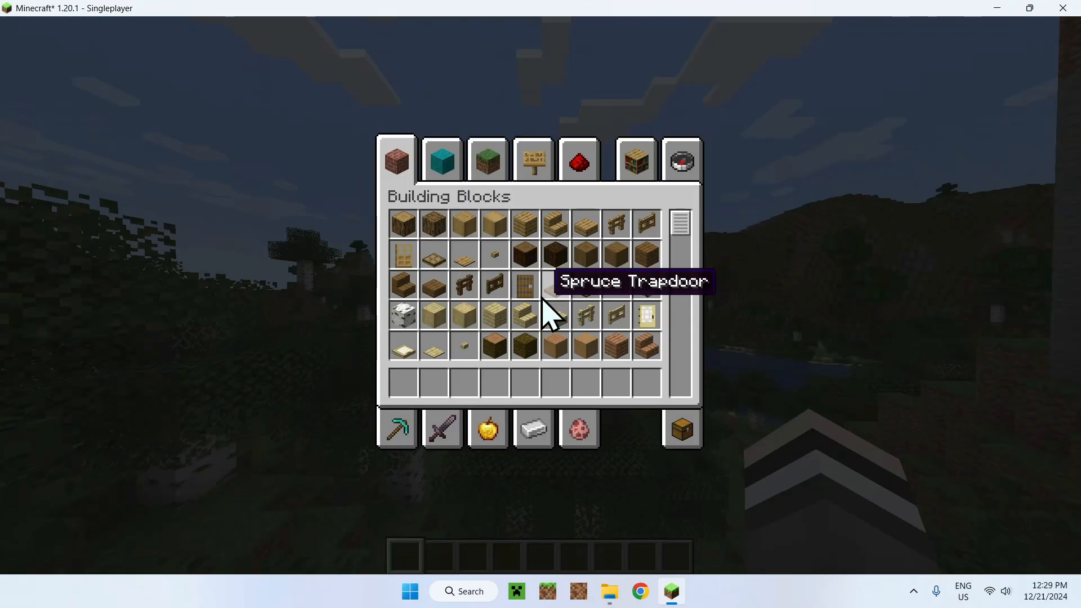
mouse_move(397, 429)
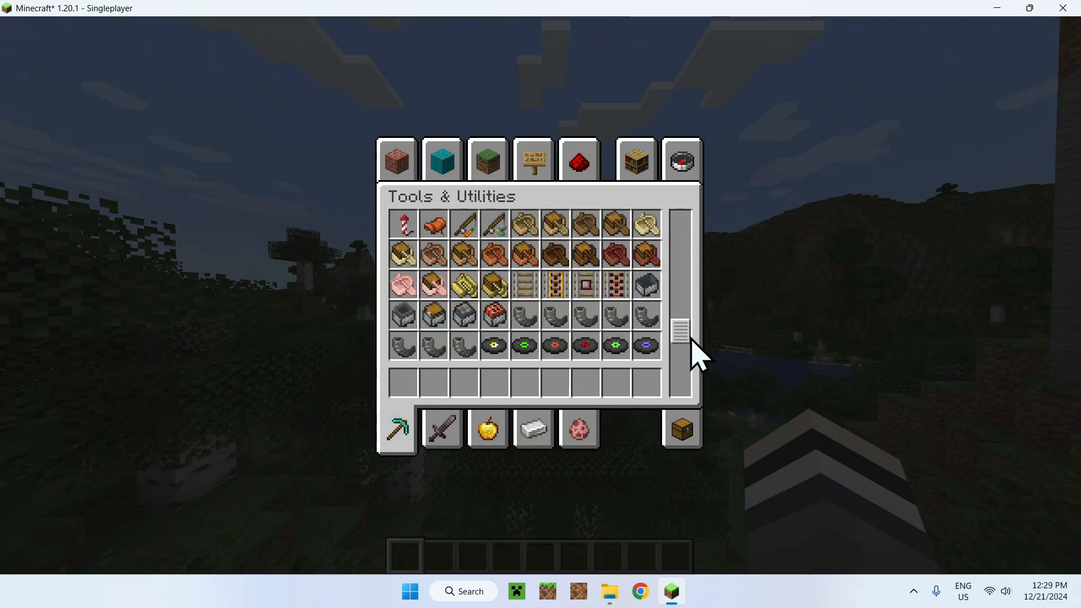
scroll(down, 3)
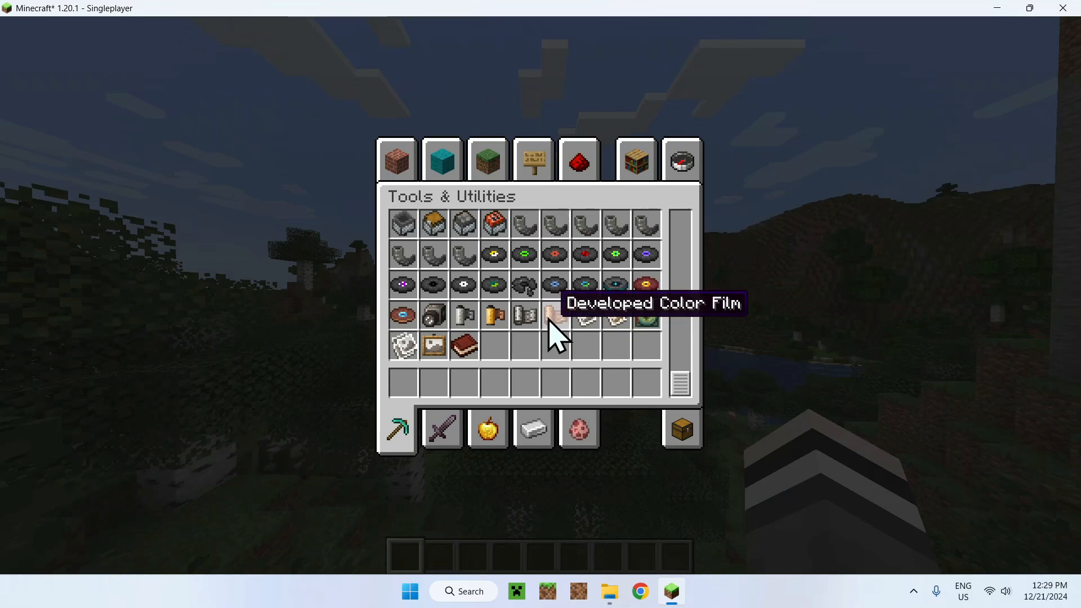
mouse_move(617, 327)
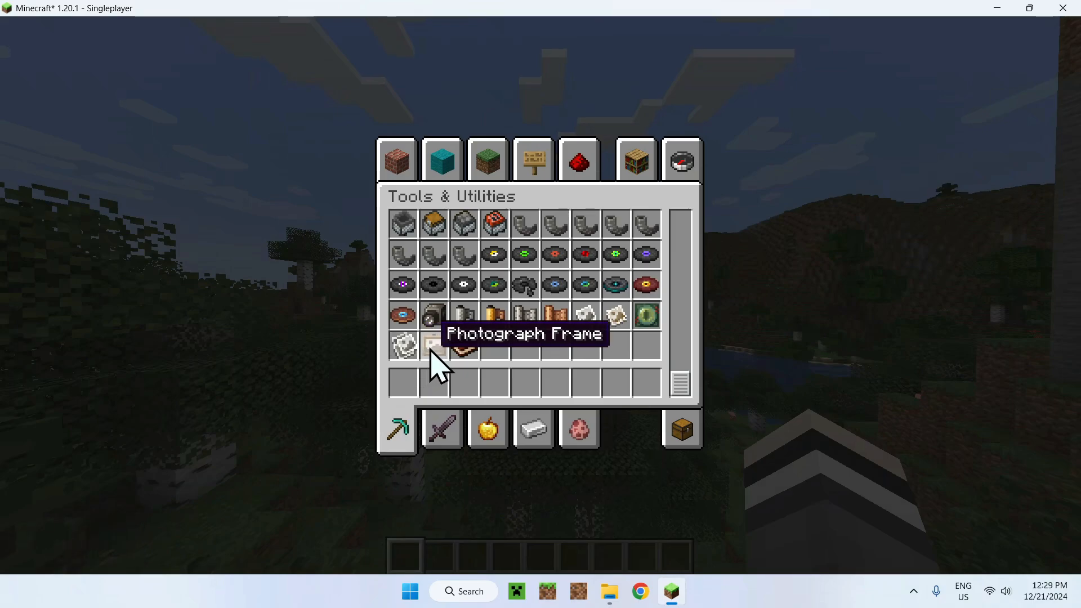
mouse_move(462, 346)
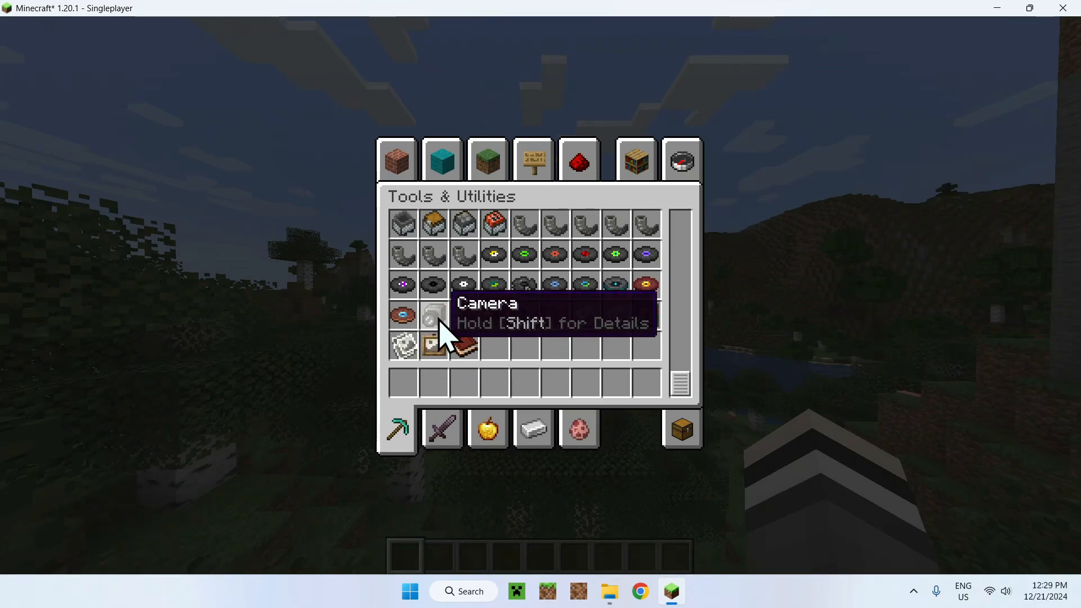
click(432, 315)
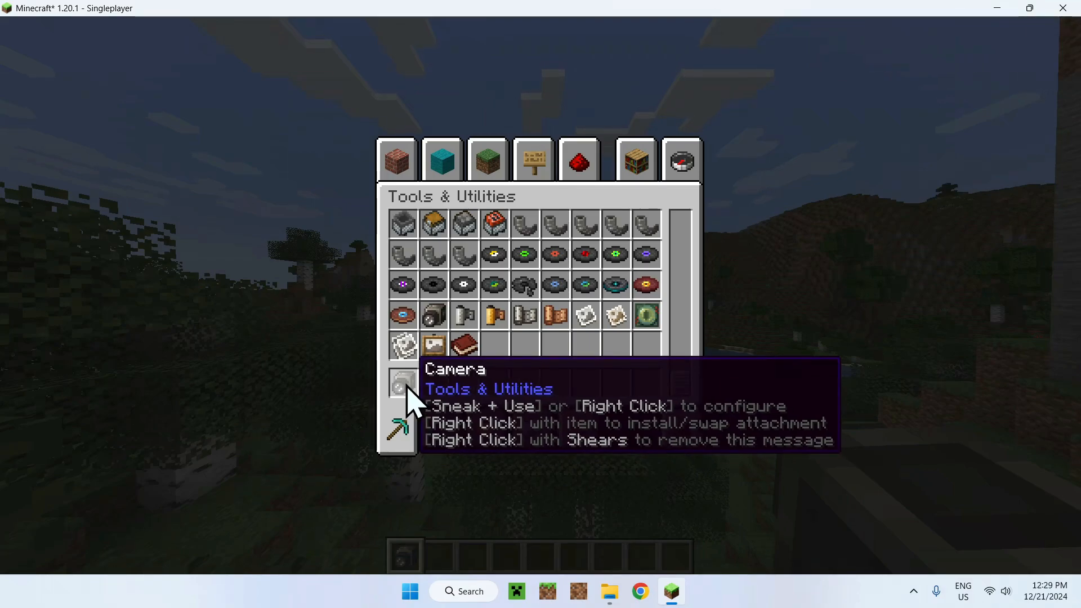
mouse_move(463, 315)
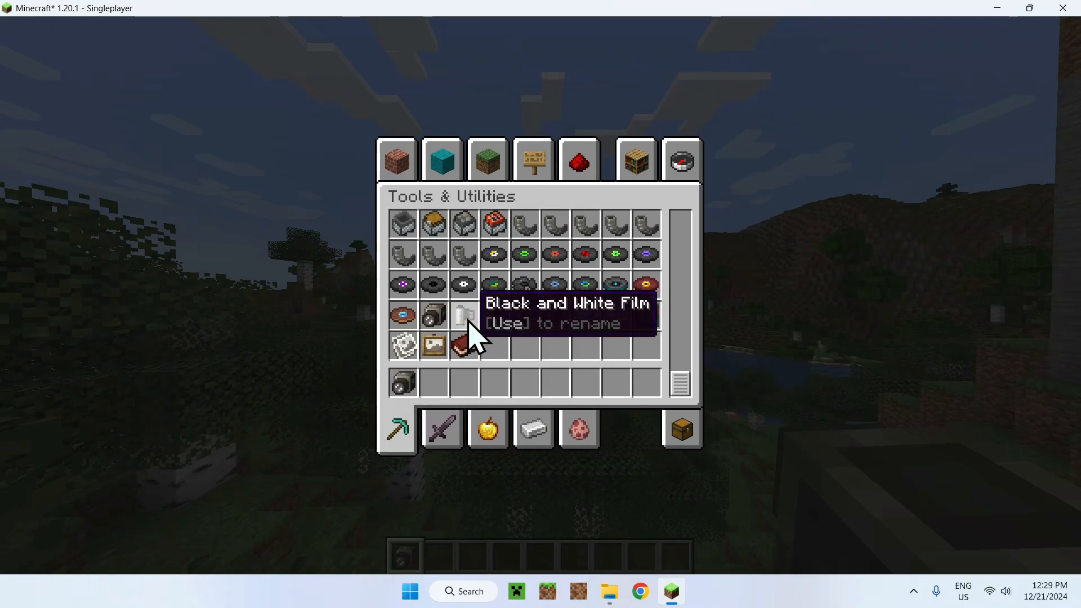